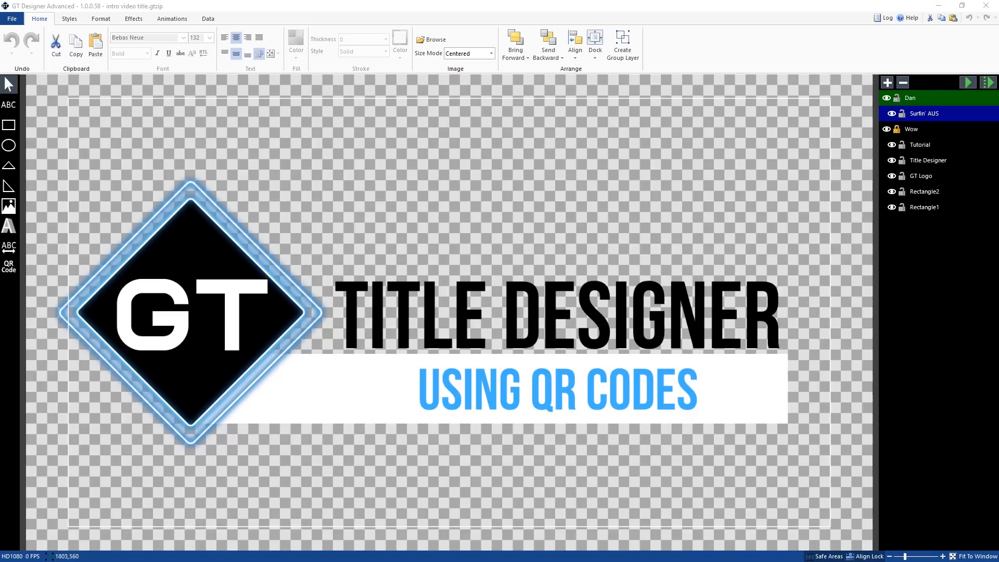
# Create a new blank HD1080 document from the File menu.
pyautogui.click(12, 17)
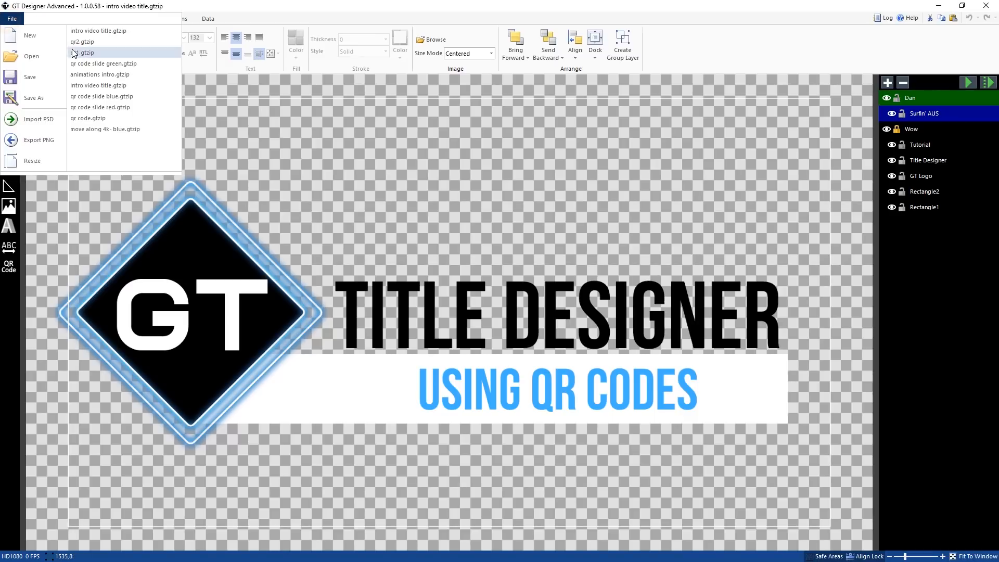
pyautogui.click(29, 34)
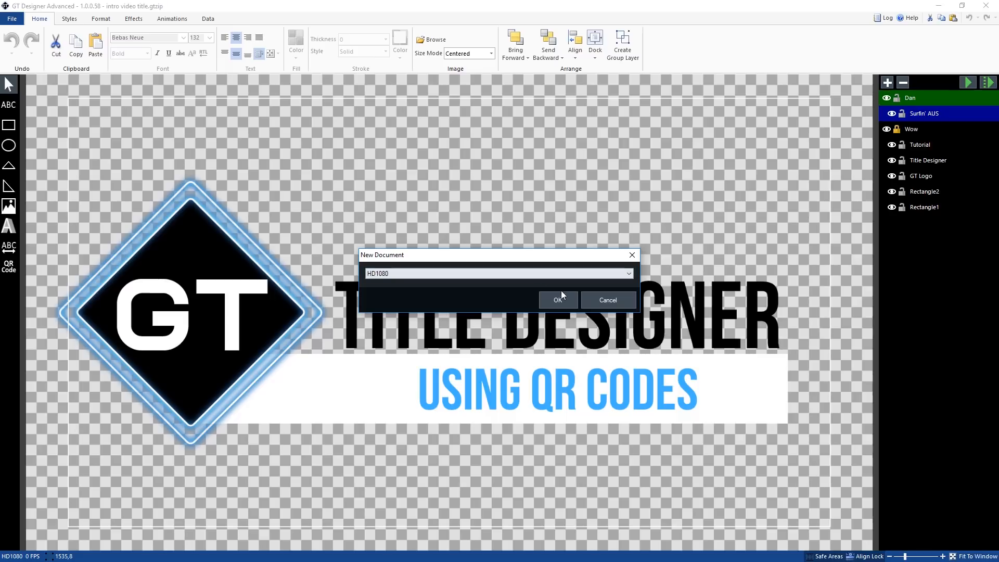
pyautogui.click(557, 300)
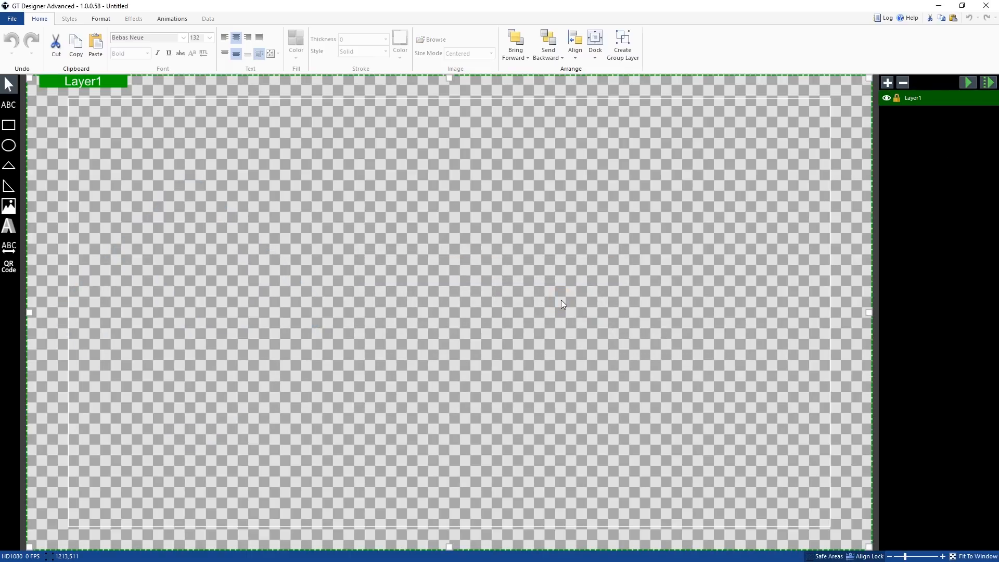
pyautogui.moveTo(106, 261)
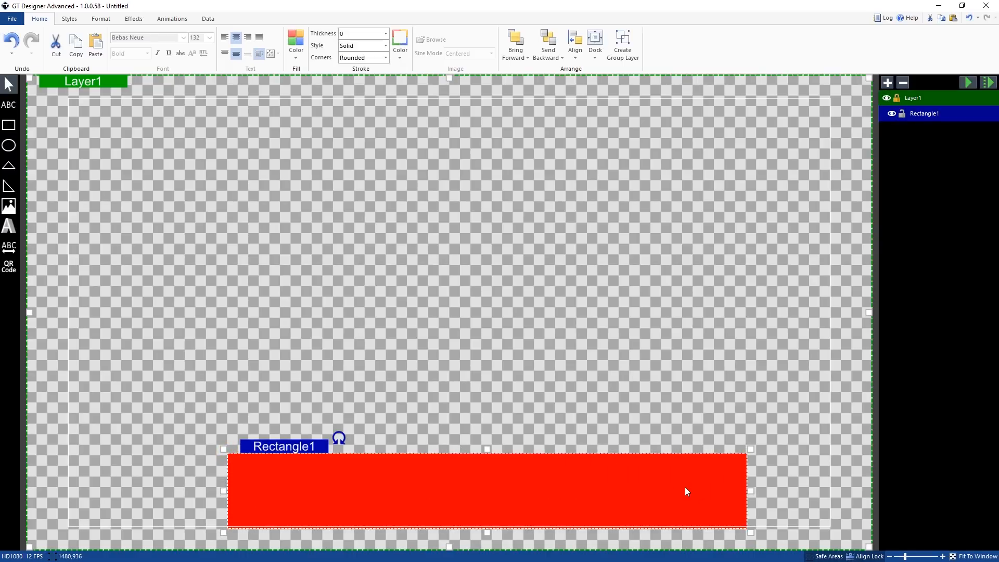
pyautogui.moveTo(11, 283)
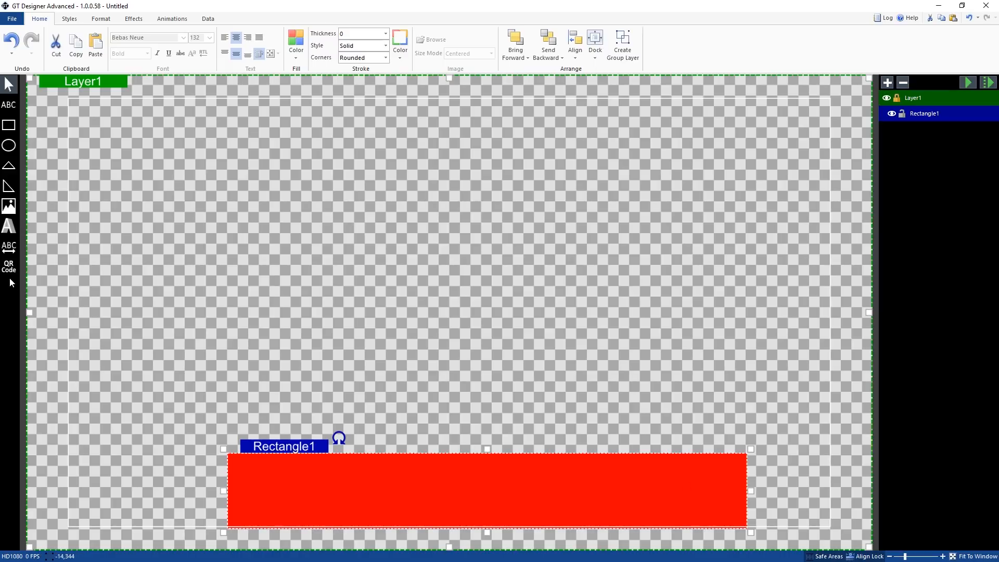
pyautogui.moveTo(9, 264)
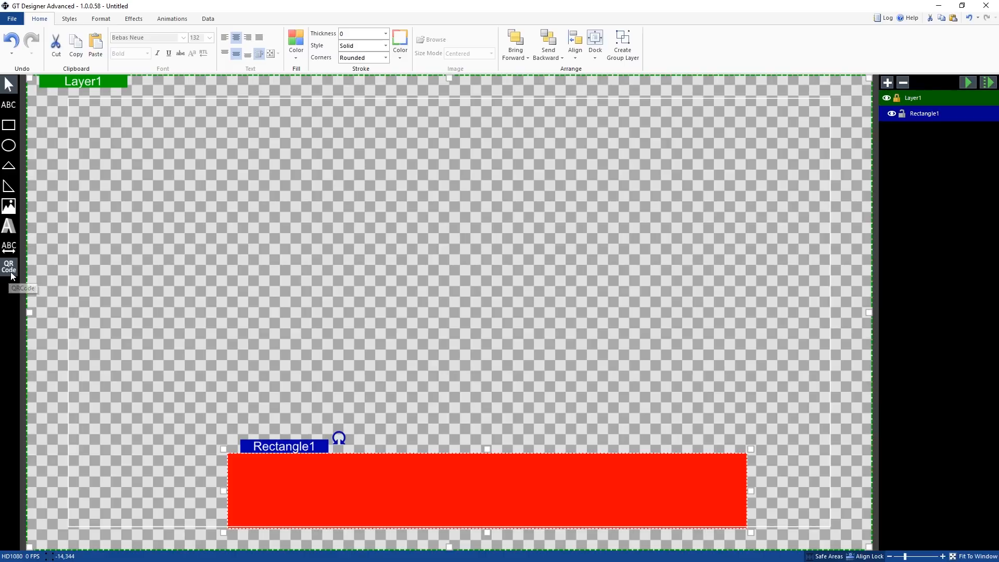
pyautogui.moveTo(9, 268)
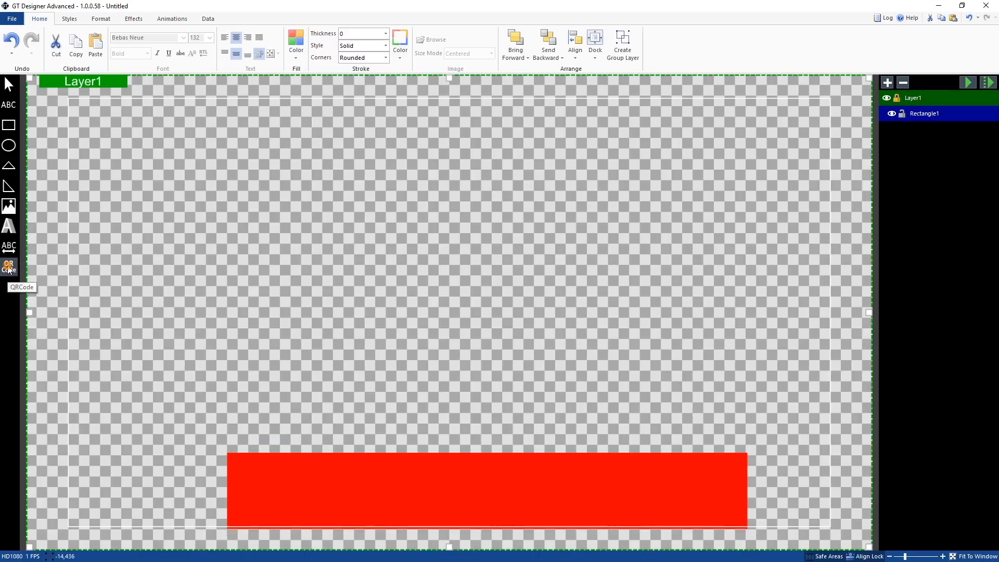
# Add a QR code left of the red rectangle and align the two flush.
pyautogui.click(9, 266)
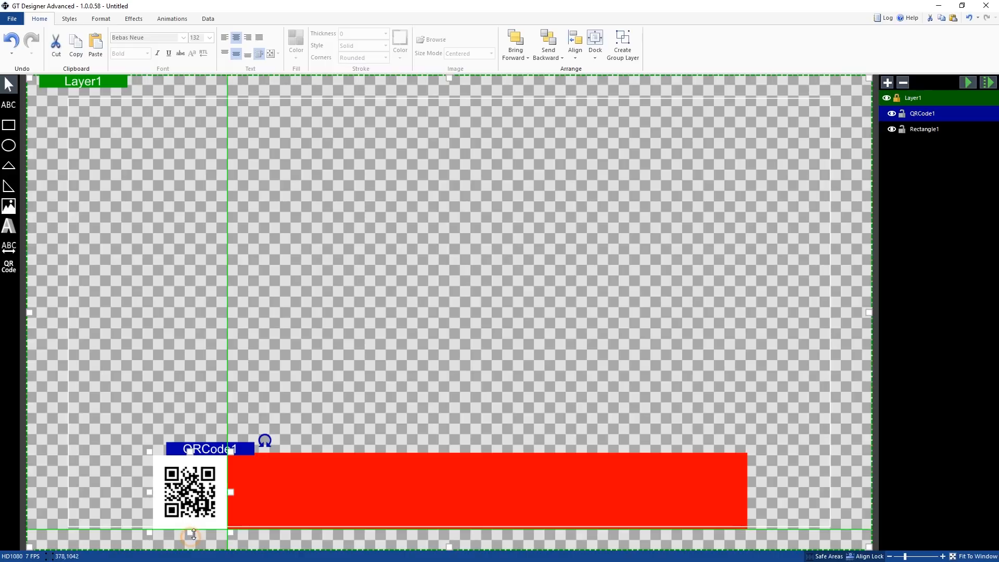
pyautogui.moveTo(282, 492)
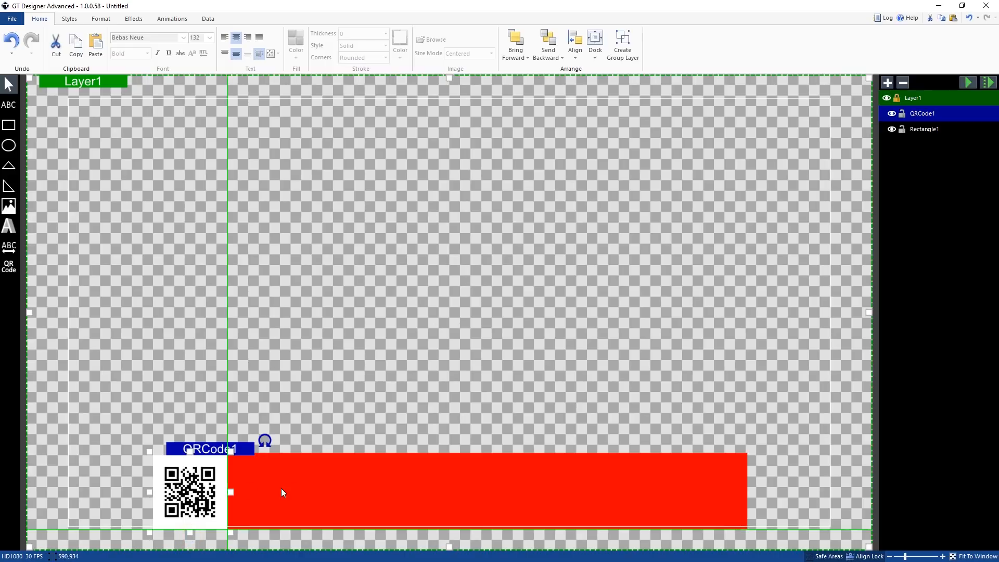
pyautogui.moveTo(943, 147)
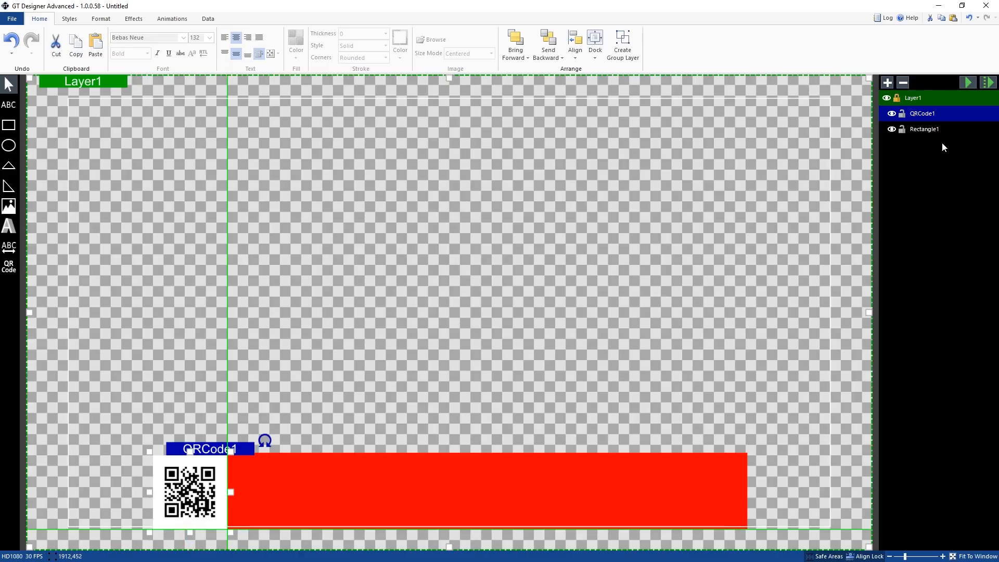
pyautogui.rightClick(924, 128)
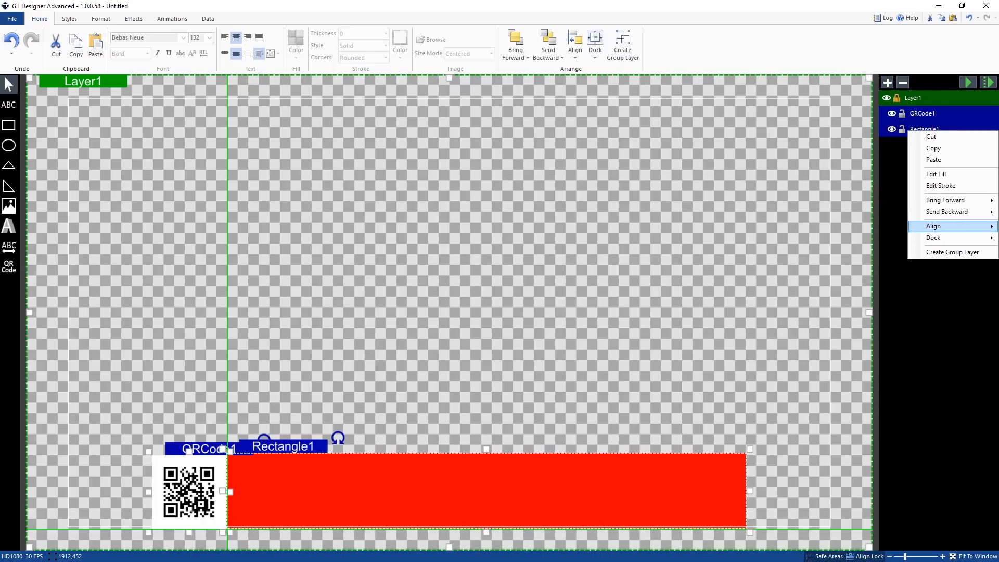
pyautogui.click(544, 376)
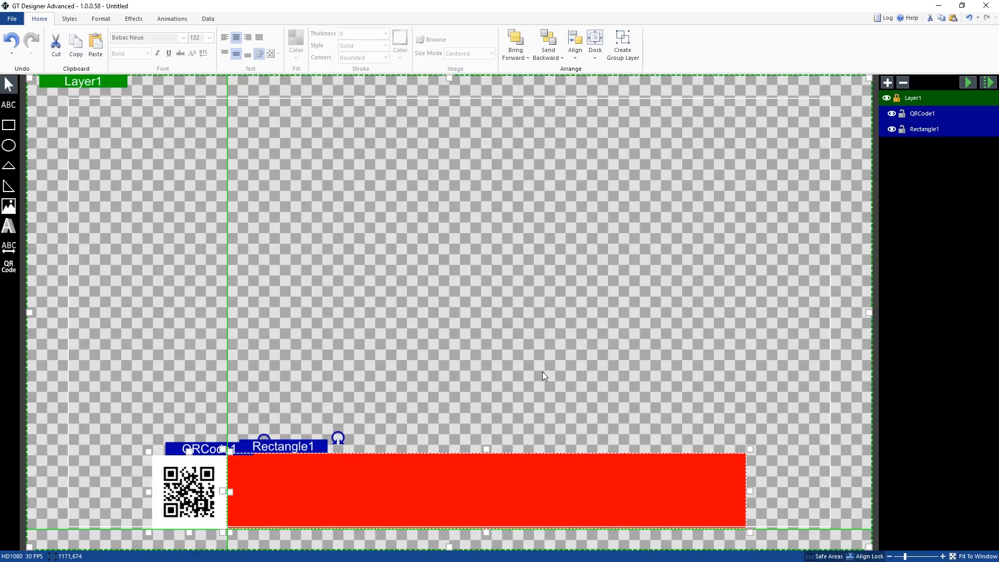
pyautogui.click(510, 383)
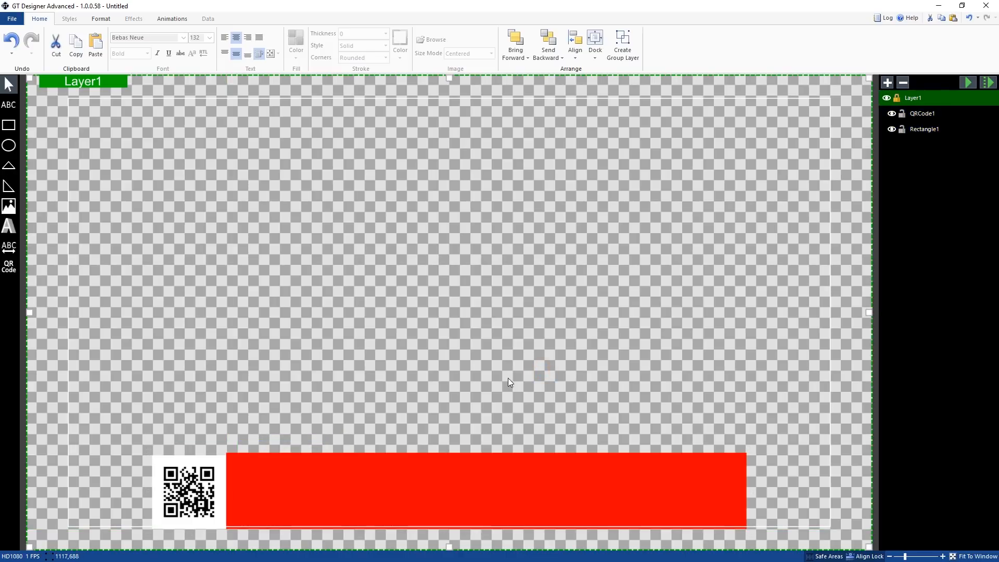
pyautogui.moveTo(320, 471)
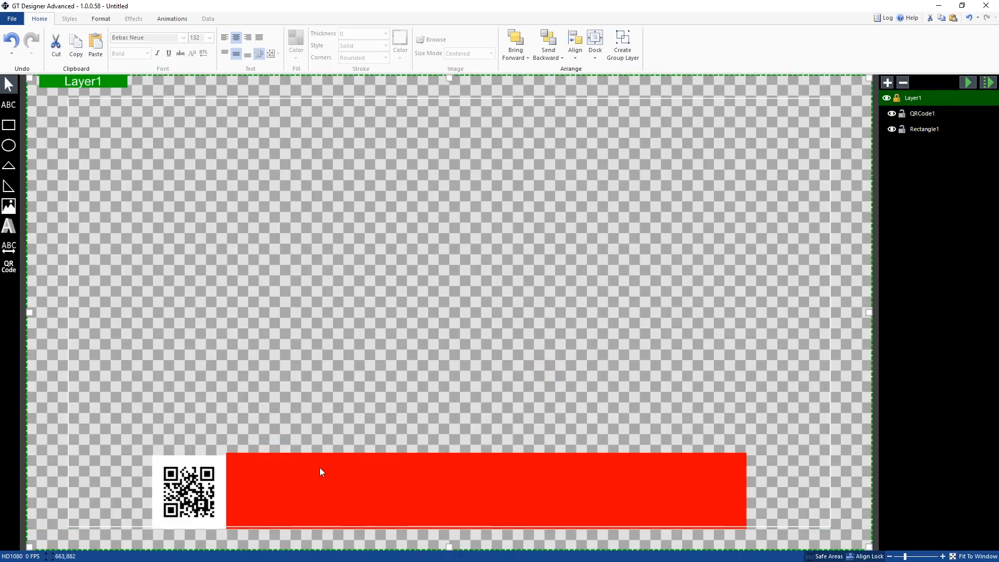
pyautogui.click(188, 492)
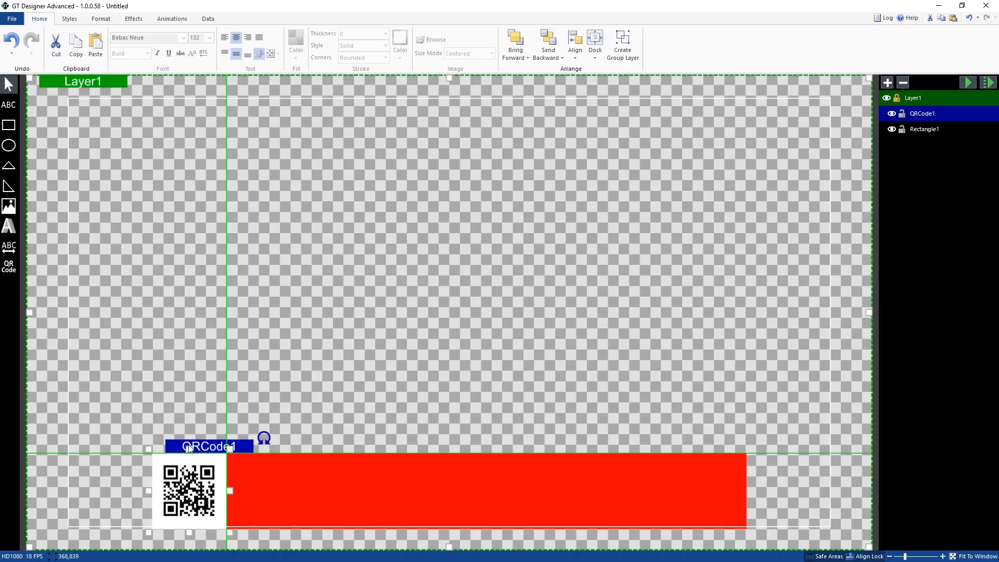
pyautogui.click(321, 380)
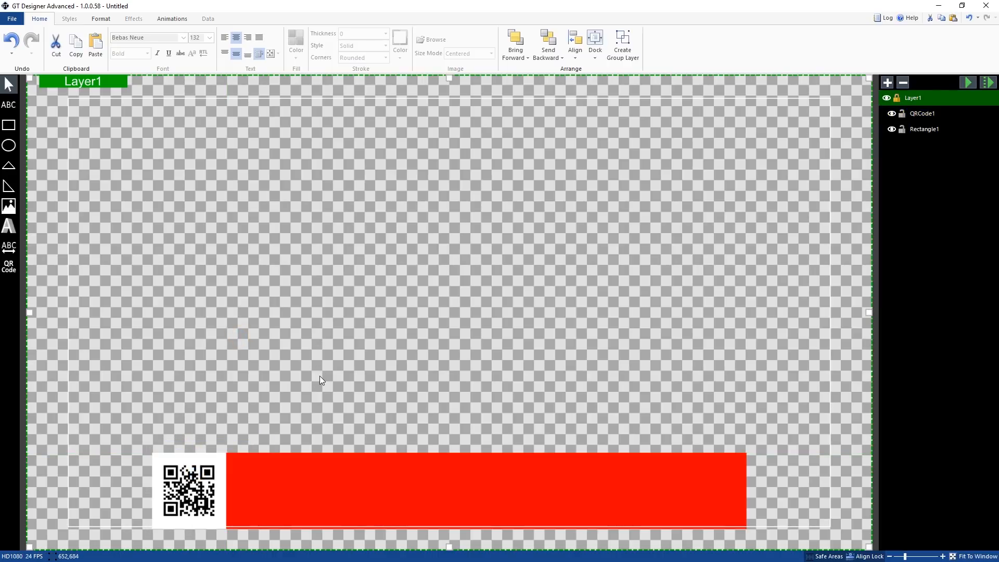
pyautogui.moveTo(9, 126)
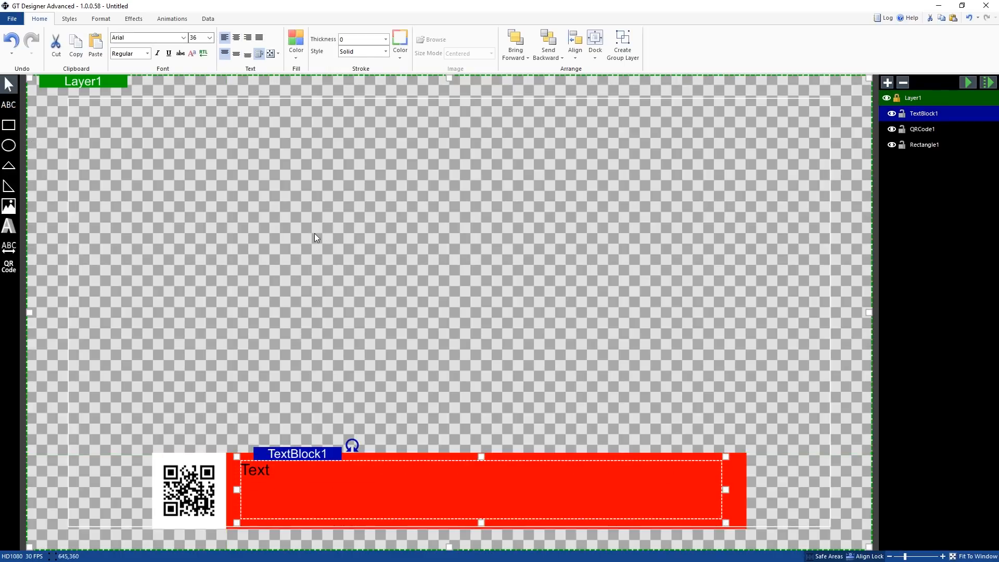
# Enlarge the 'Text' placeholder on the red bar to size 84, centred.
pyautogui.click(209, 37)
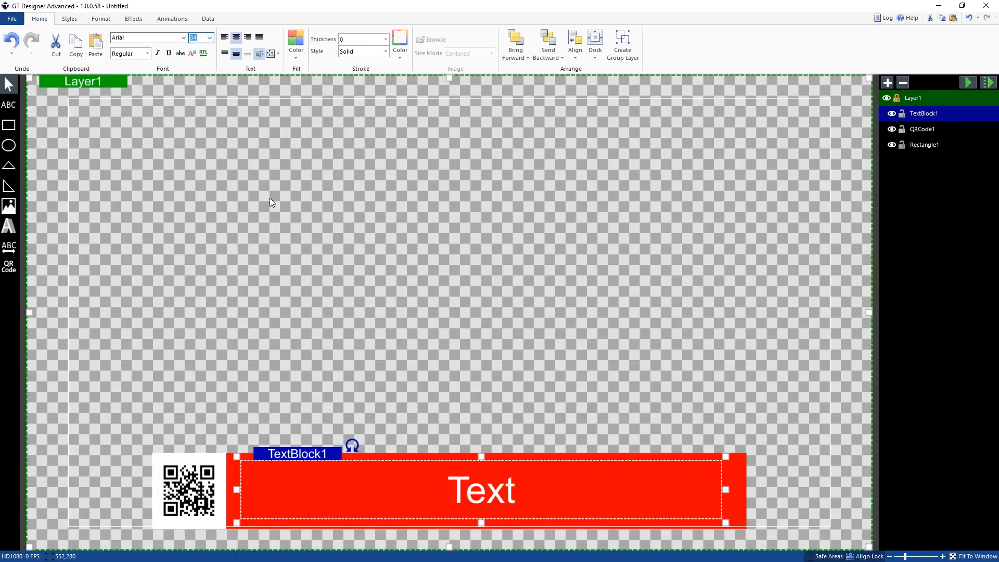
pyautogui.click(271, 202)
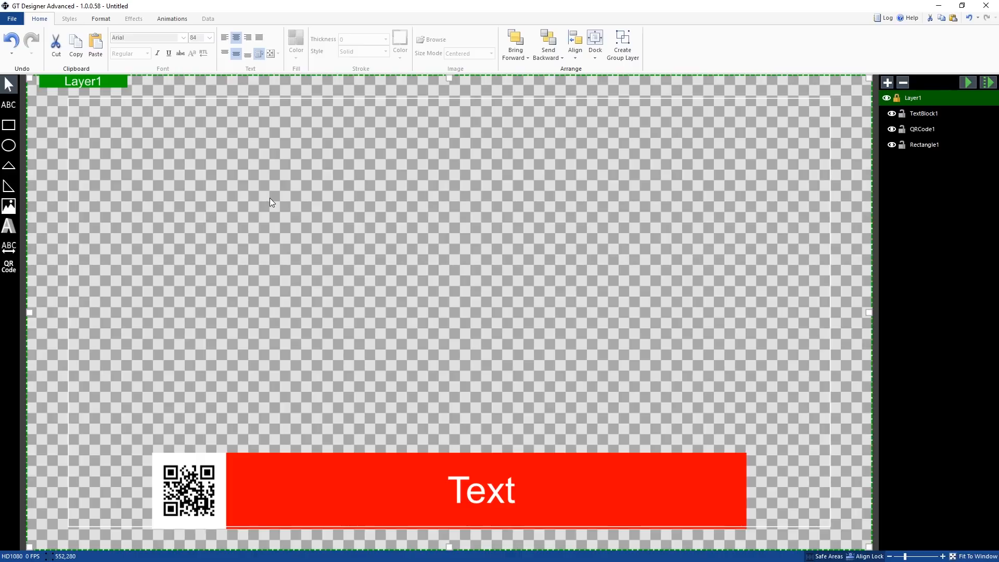
# Set the QR code's text input to vmixvoice.com, deleting the test characters.
pyautogui.doubleClick(190, 491)
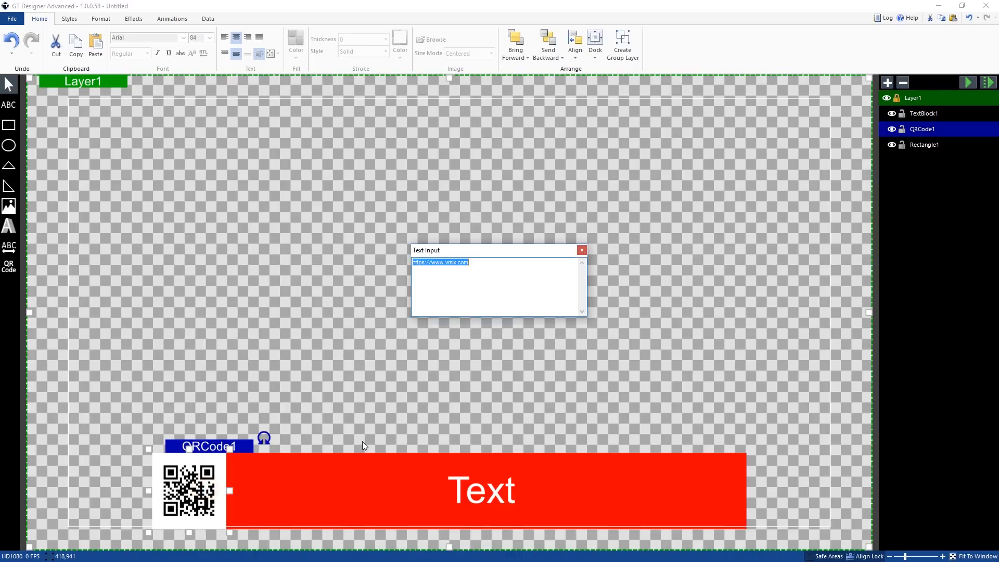
pyautogui.moveTo(488, 295)
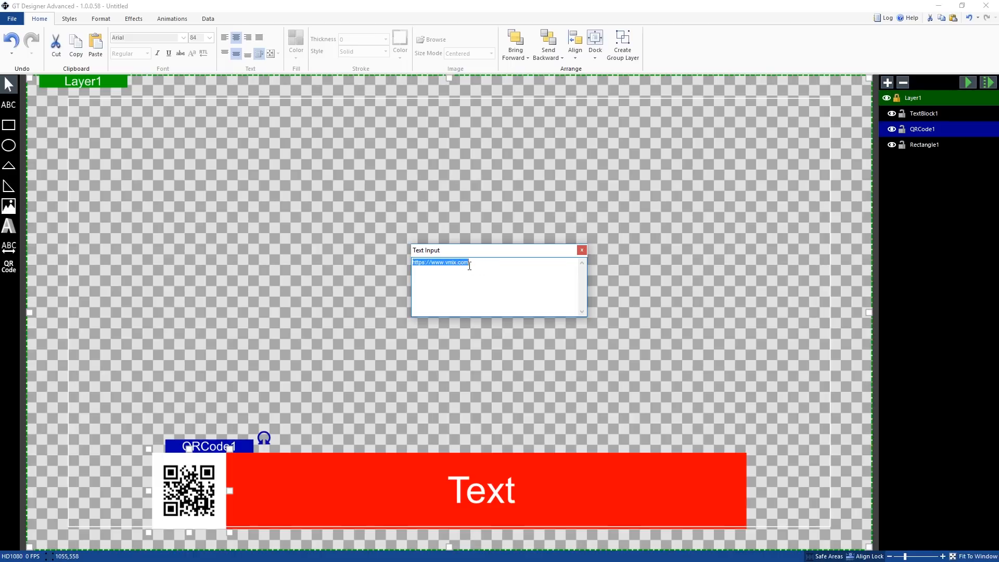
pyautogui.moveTo(493, 287)
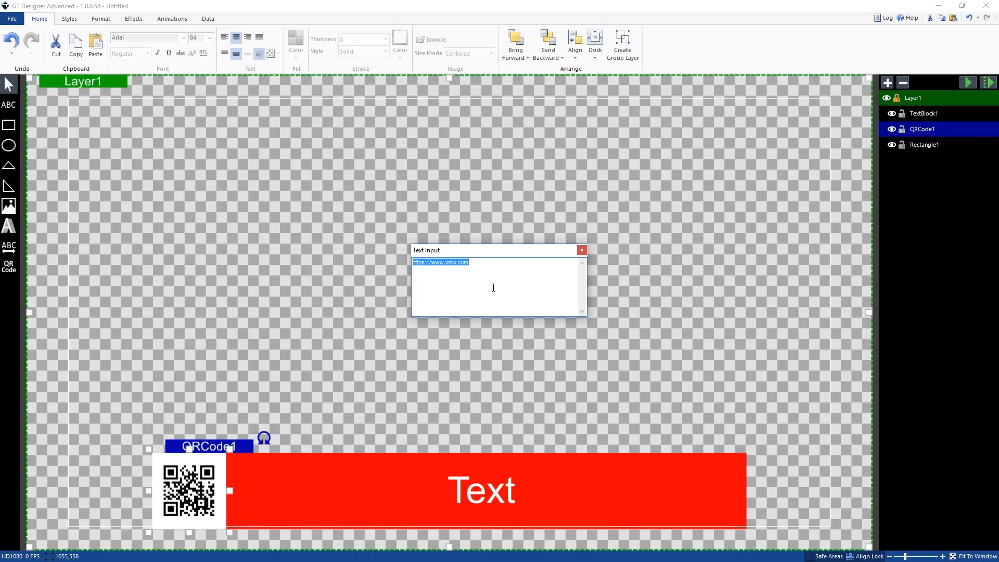
pyautogui.write('vmixvoice.co')
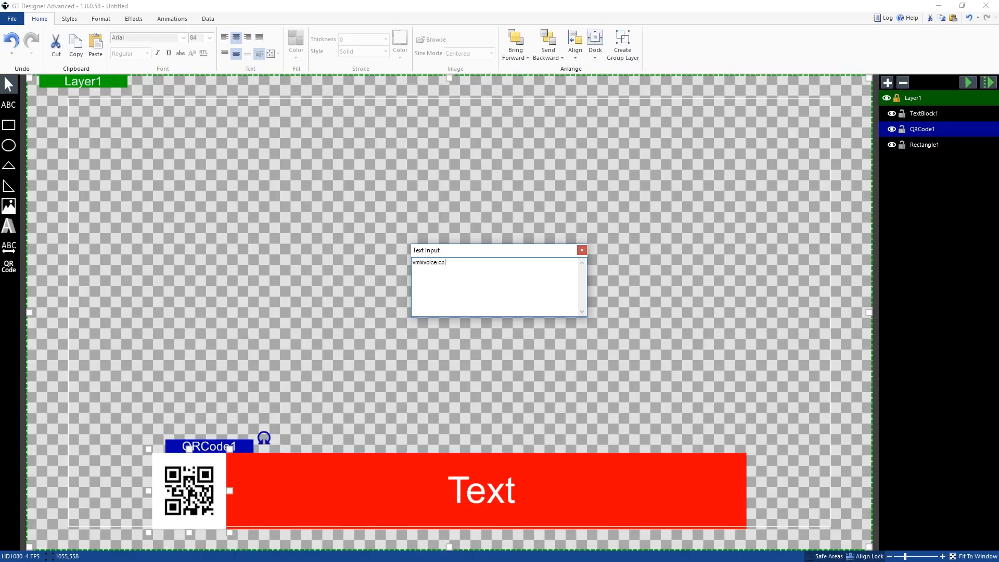
pyautogui.write('m')
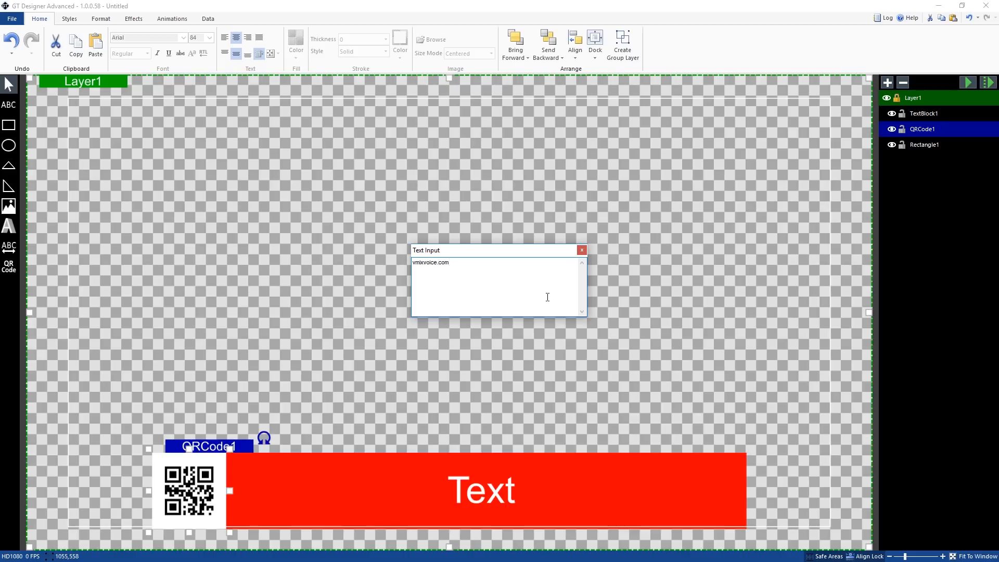
pyautogui.press('Backspace')
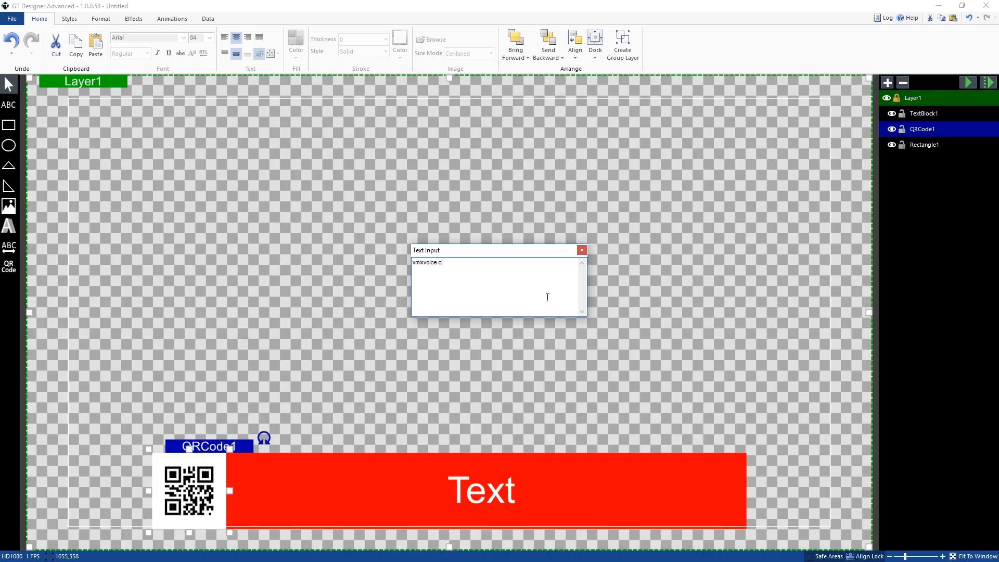
pyautogui.write('om')
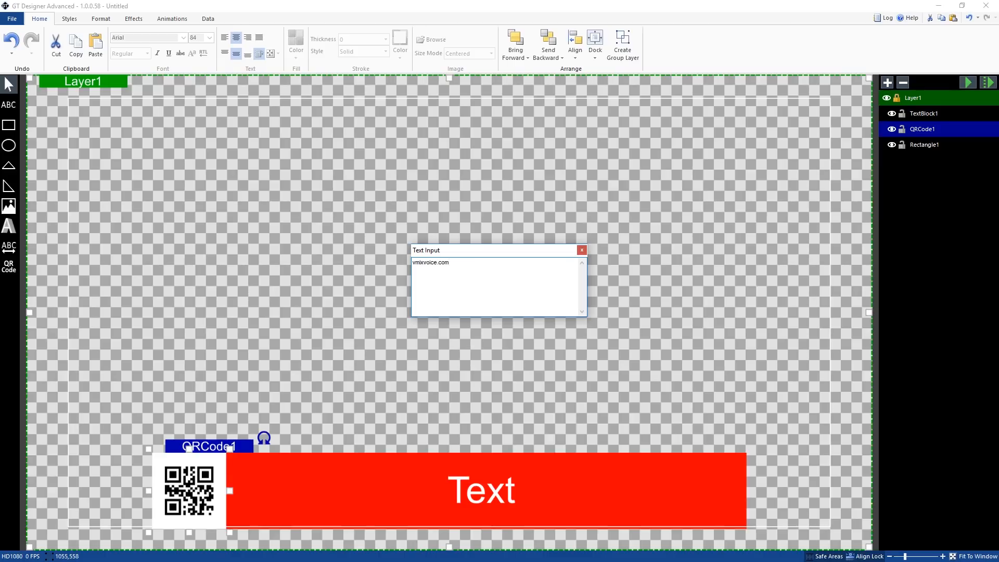
pyautogui.click(449, 262)
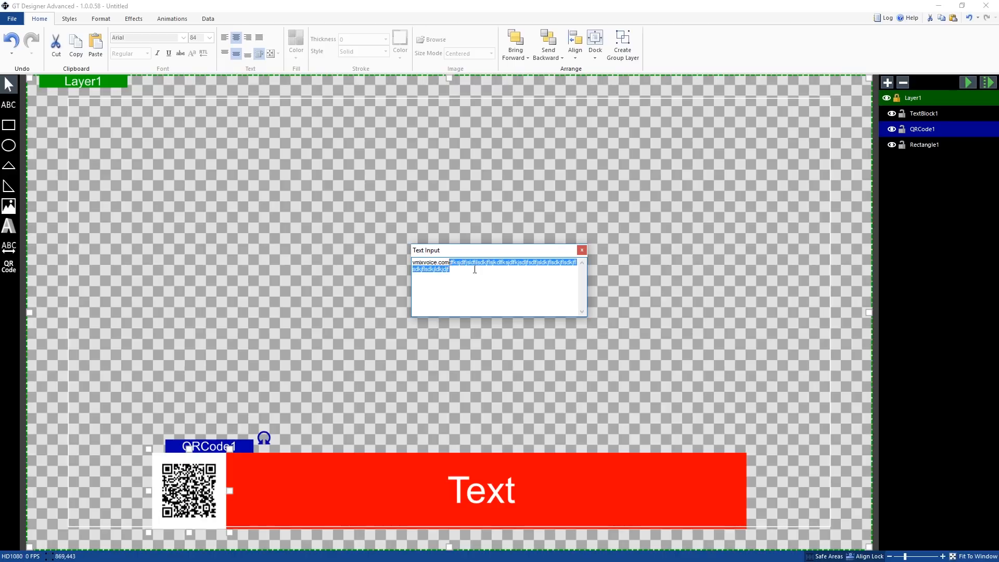
pyautogui.press('Delete')
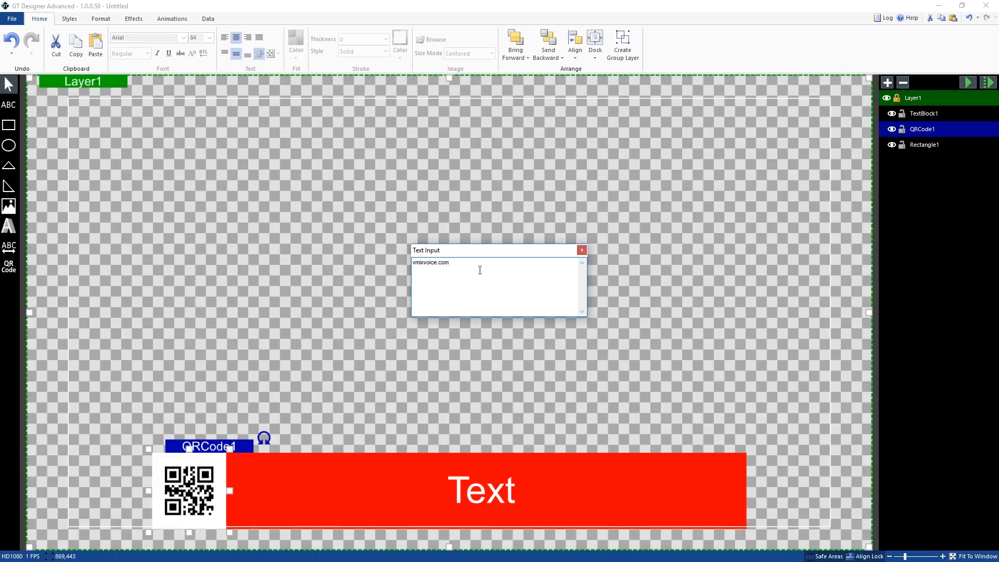
pyautogui.click(449, 262)
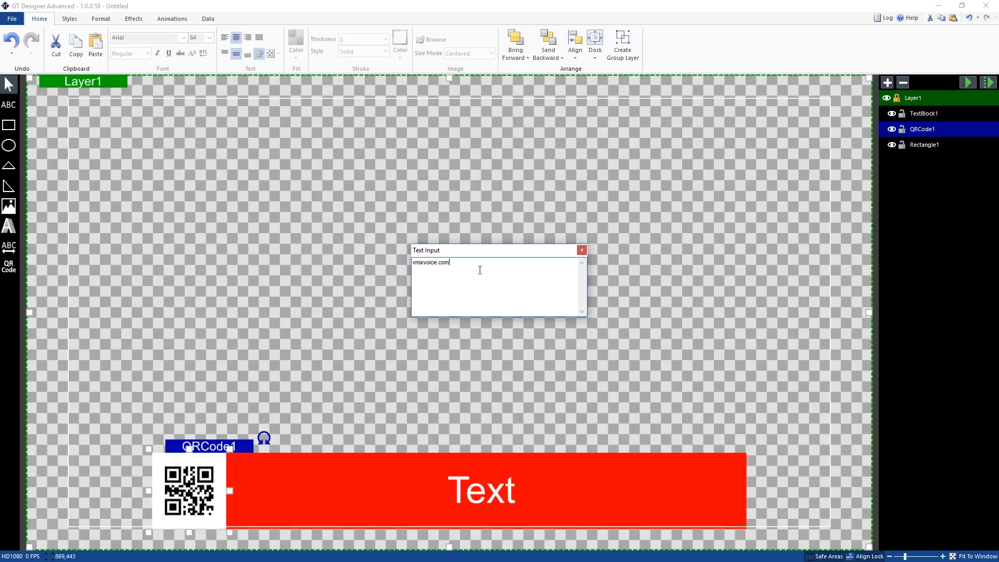
pyautogui.moveTo(543, 262)
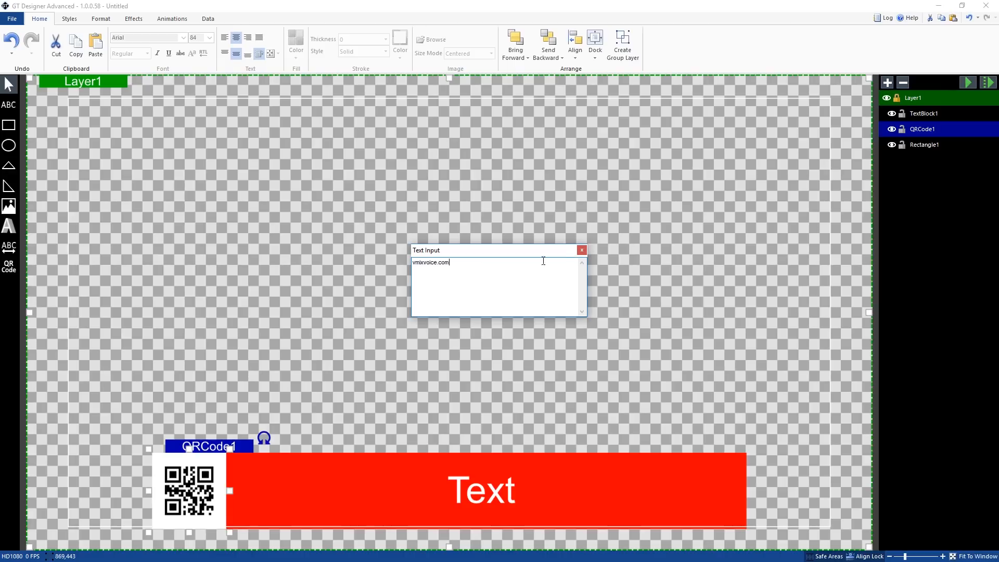
pyautogui.click(581, 250)
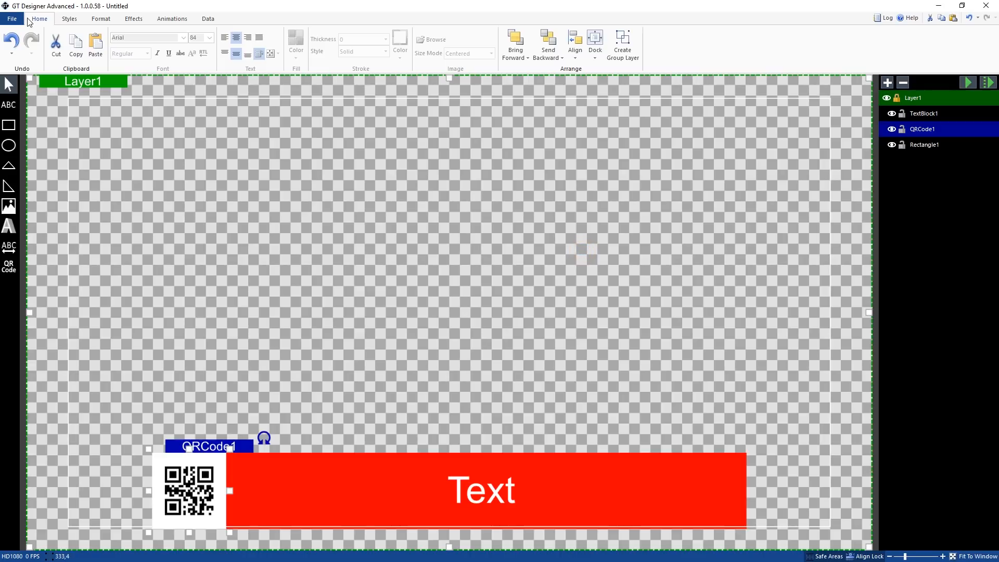
# Save the title with Save As under the name qr1.
pyautogui.click(11, 18)
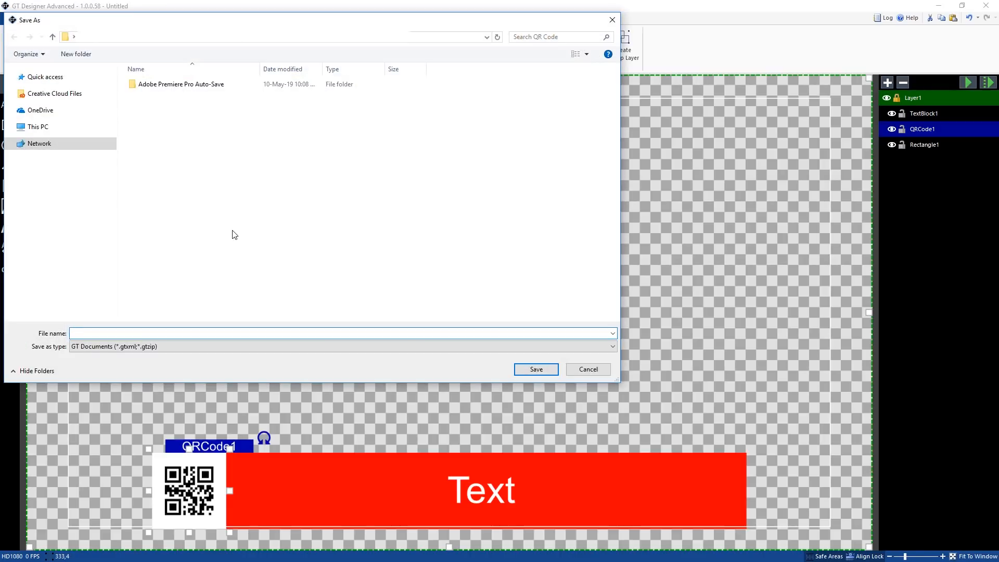
pyautogui.write('qr1')
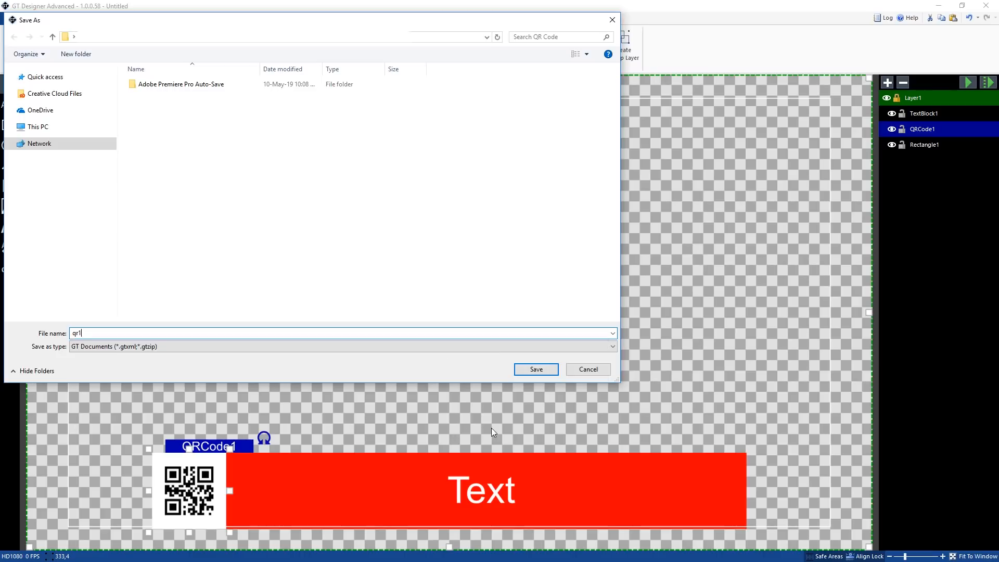
pyautogui.click(535, 369)
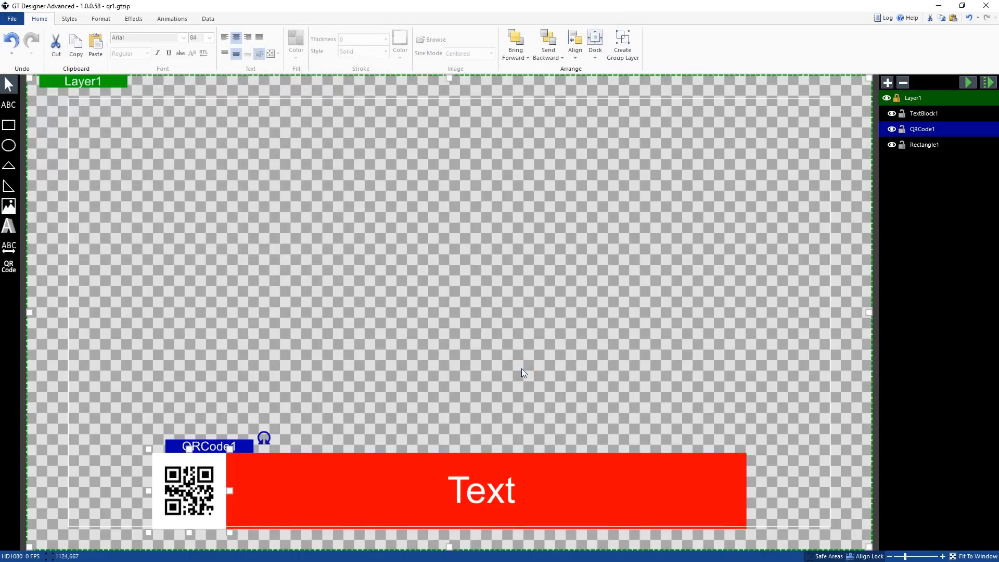
pyautogui.moveTo(993, 503)
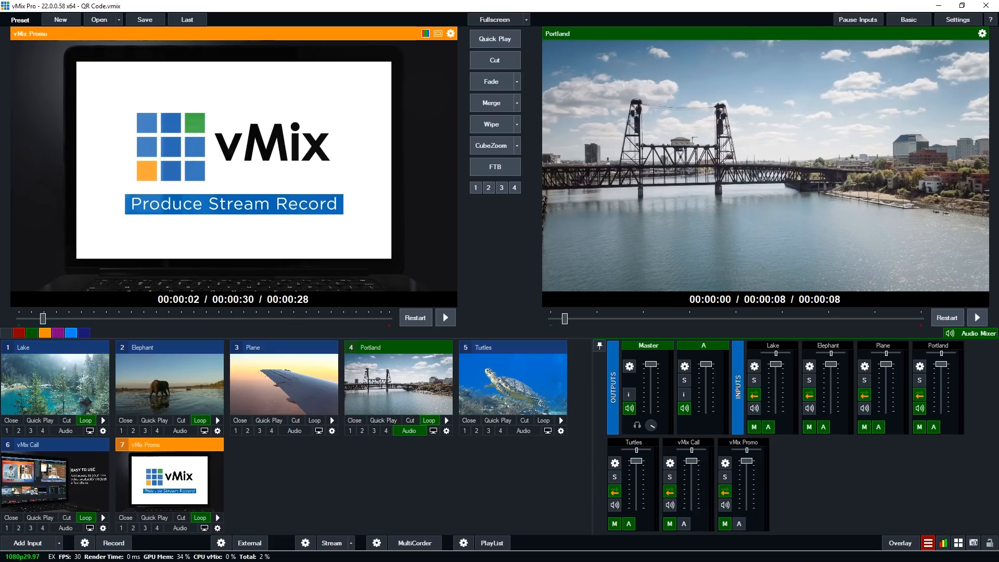
pyautogui.moveTo(212, 204)
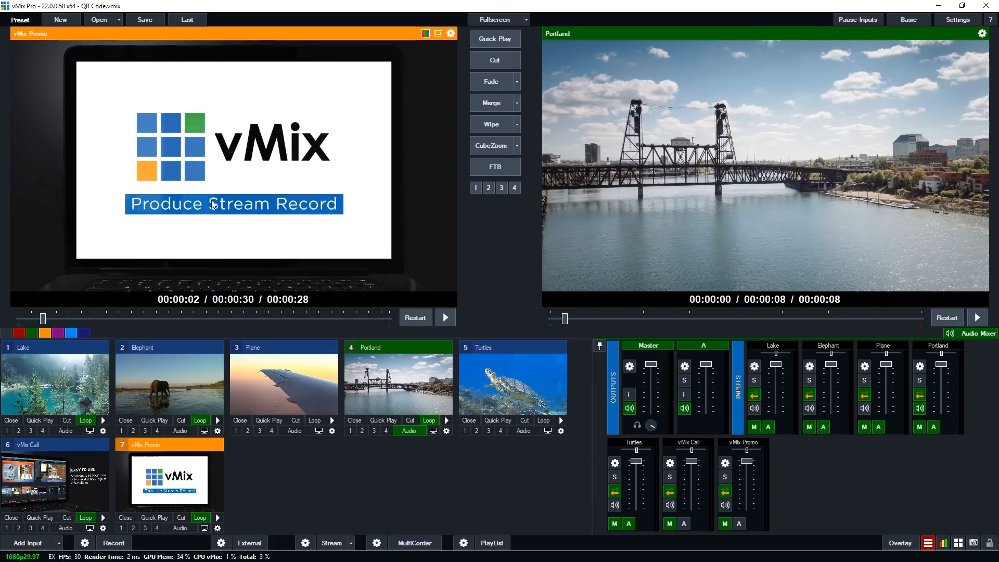
# Add qr1 from the Recent list of Title / XAML templates as a new input.
pyautogui.click(28, 543)
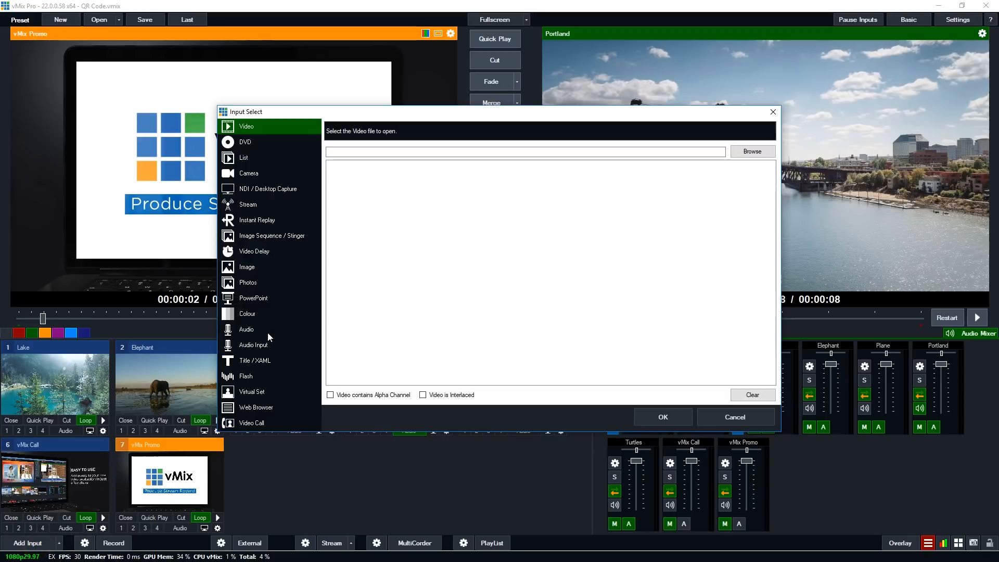
pyautogui.click(253, 360)
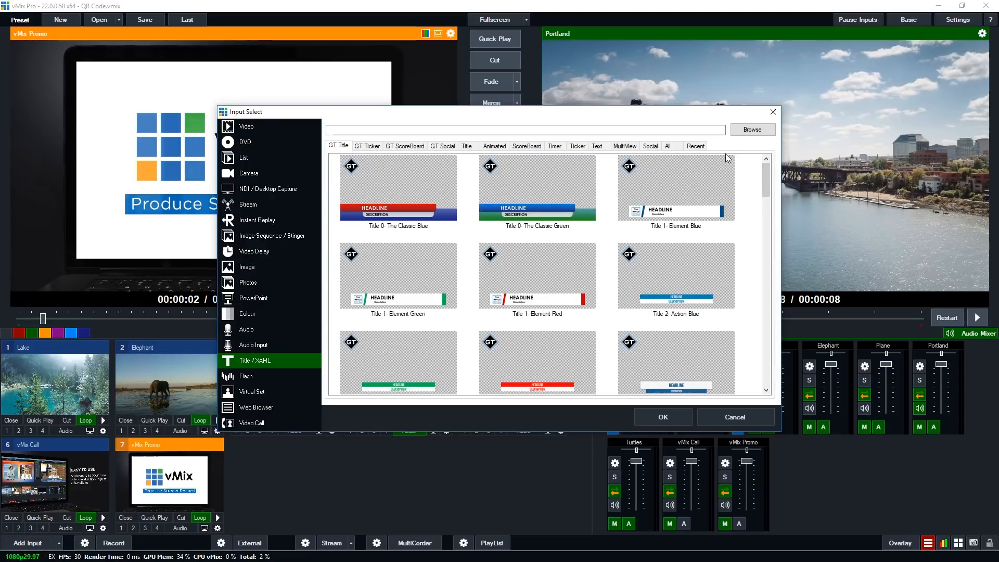
pyautogui.click(695, 145)
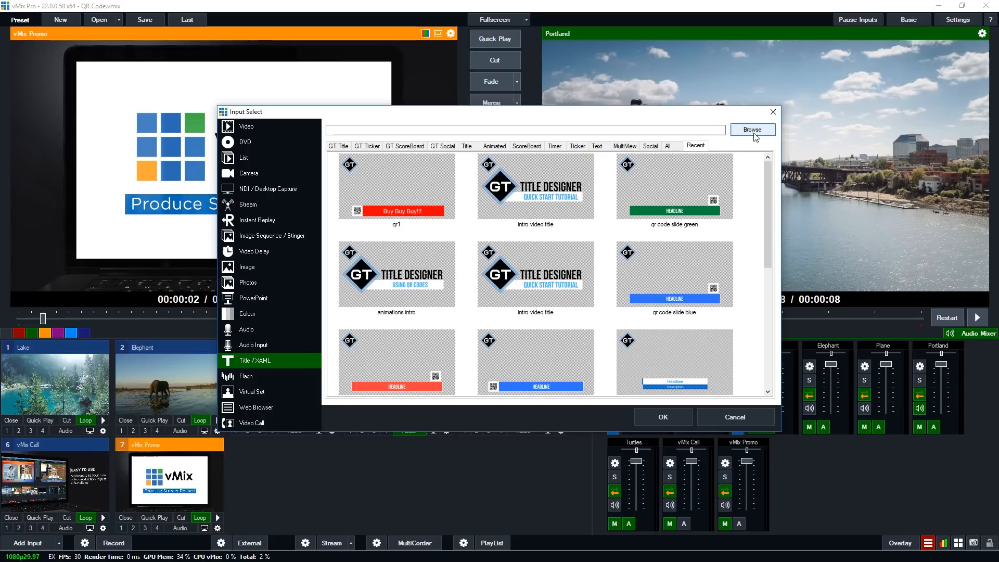
pyautogui.click(395, 185)
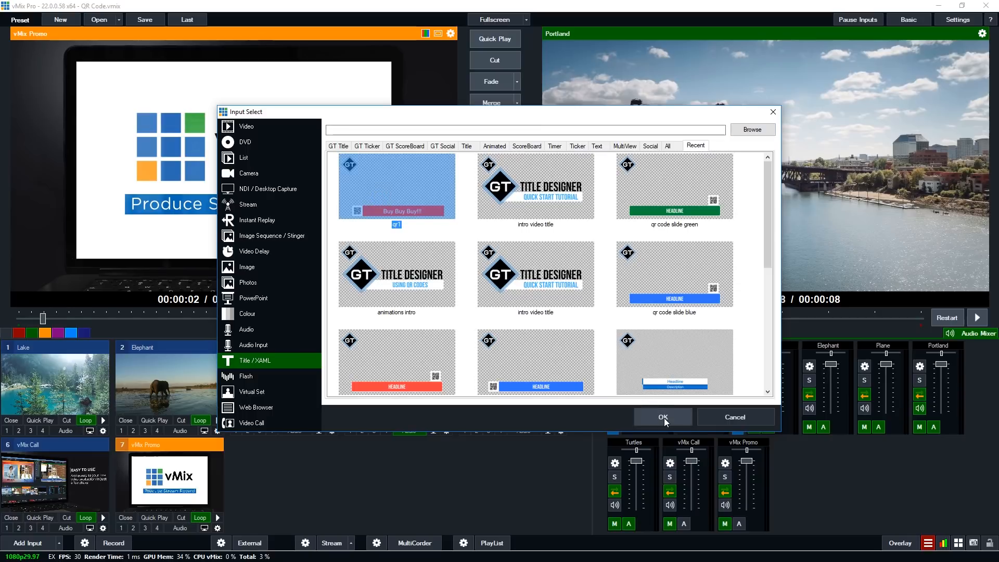
pyautogui.click(662, 417)
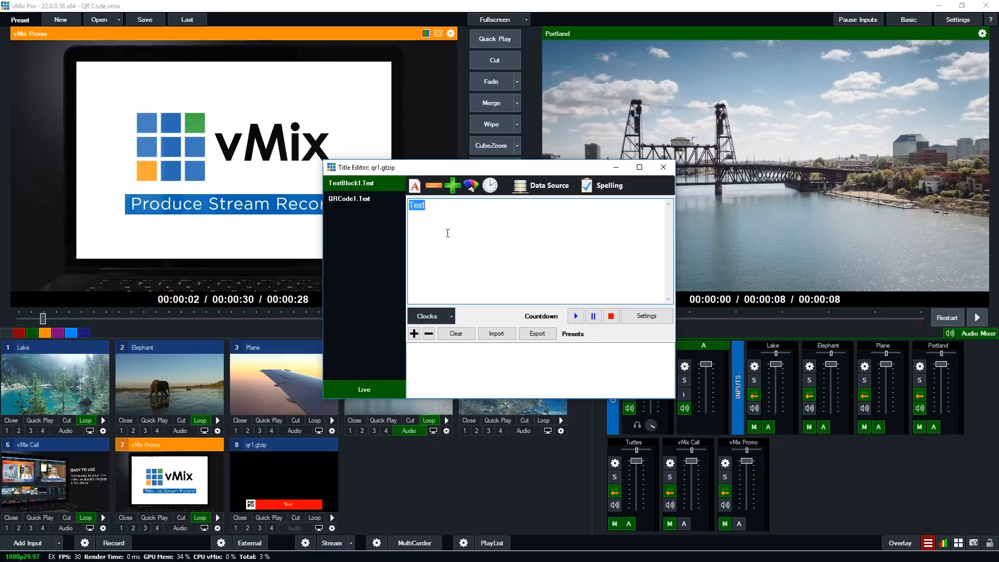
# Set TextBlock1 to 'Buy Buy Buy!', check QRCode1.Text, then close the editor.
pyautogui.write('Buy Buy Buy')
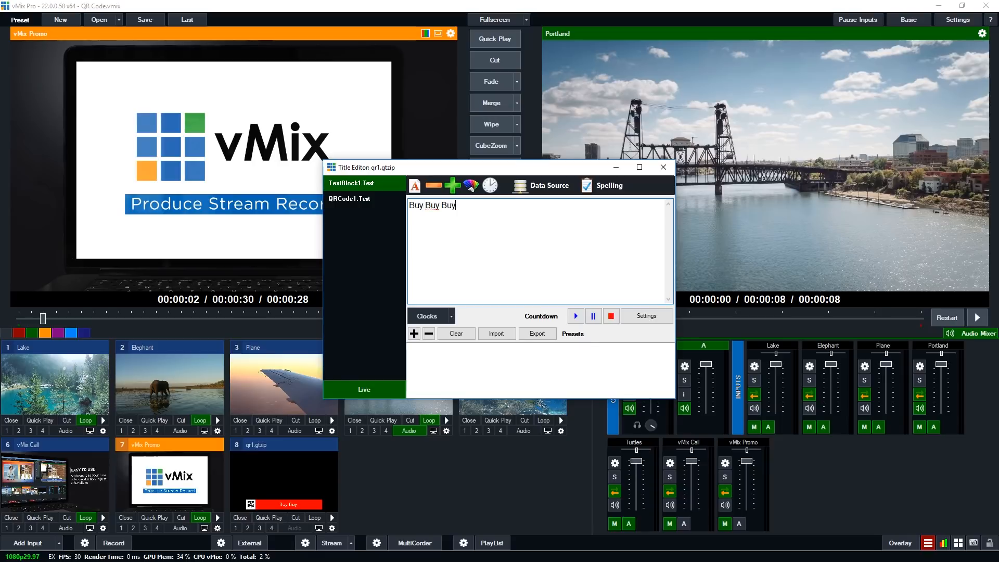
pyautogui.write('!')
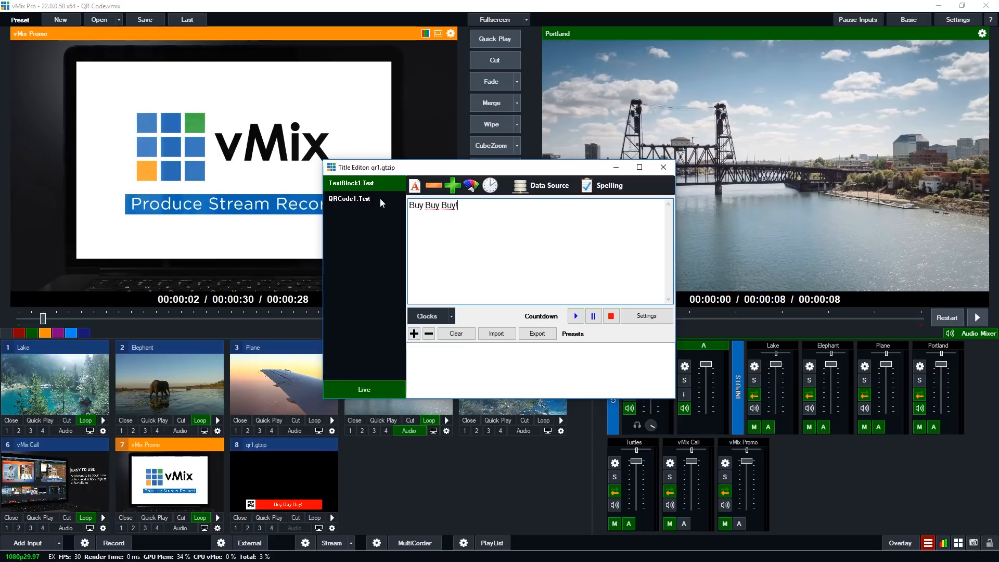
pyautogui.click(348, 198)
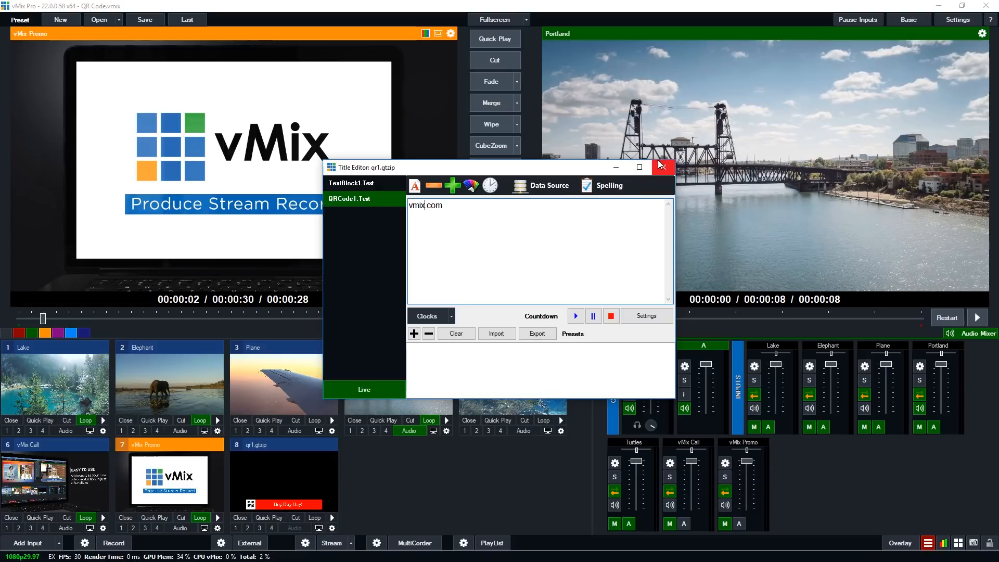
pyautogui.click(662, 167)
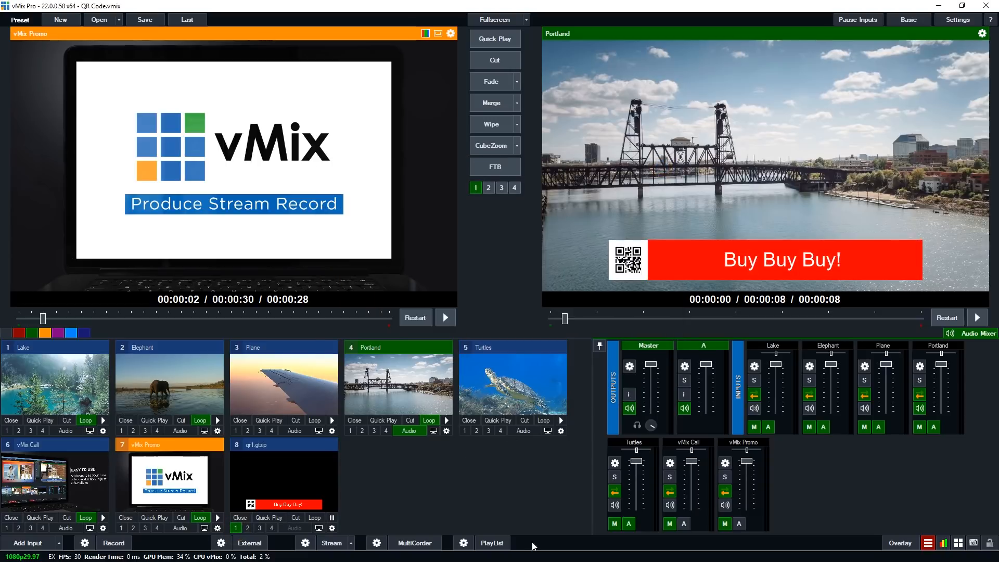
pyautogui.moveTo(516, 491)
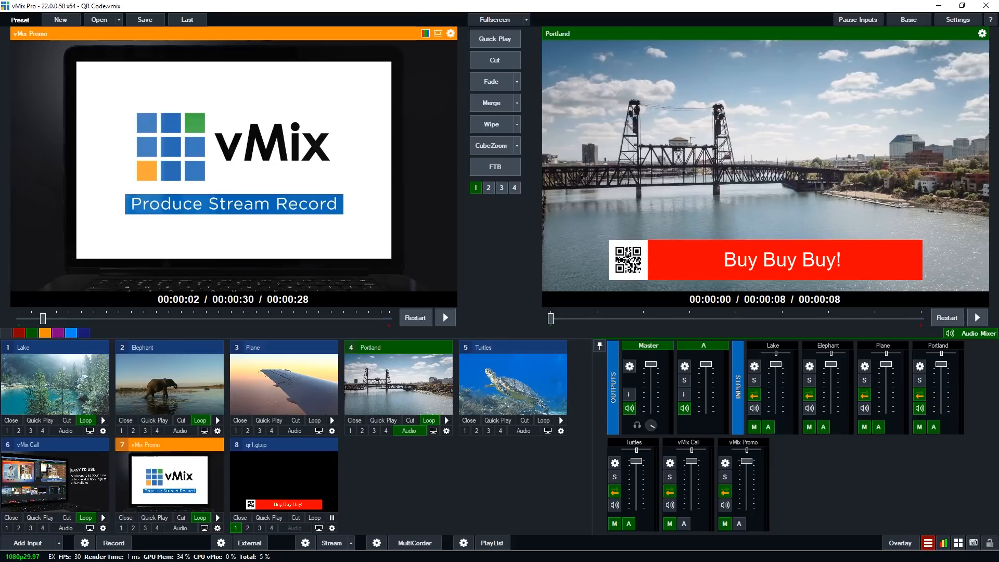
# Open Add Input and choose the Title / XAML category.
pyautogui.click(28, 542)
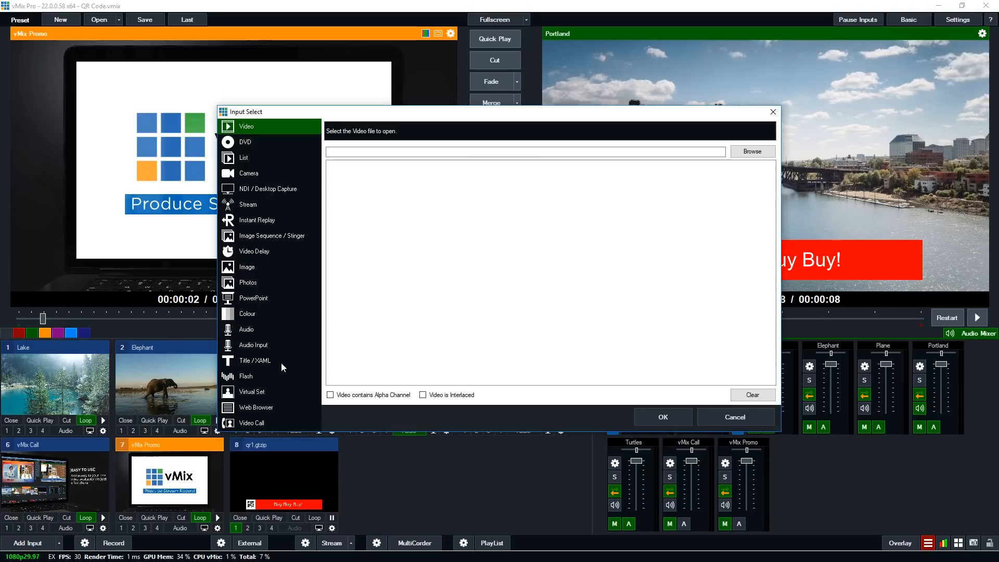
pyautogui.click(253, 361)
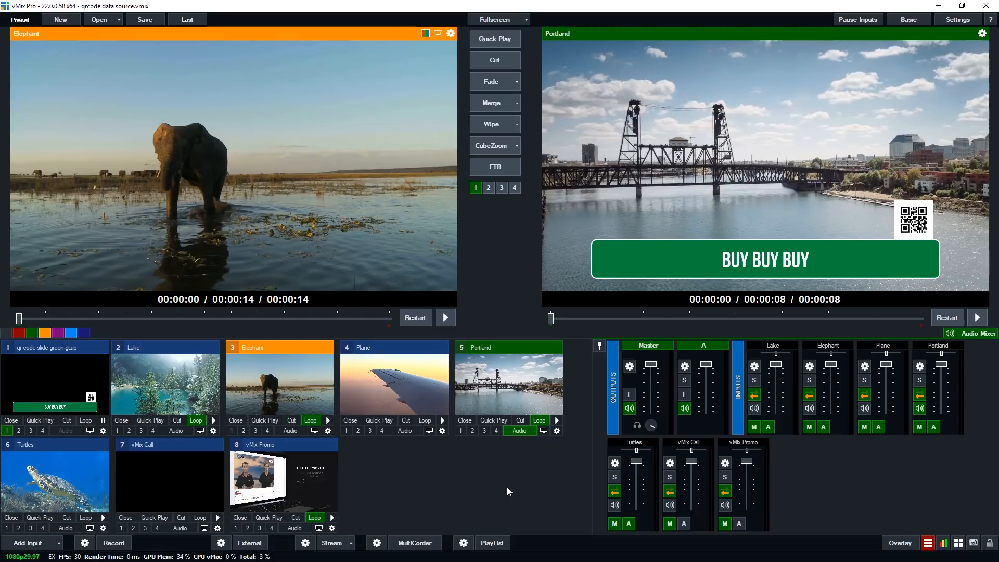
pyautogui.moveTo(726, 352)
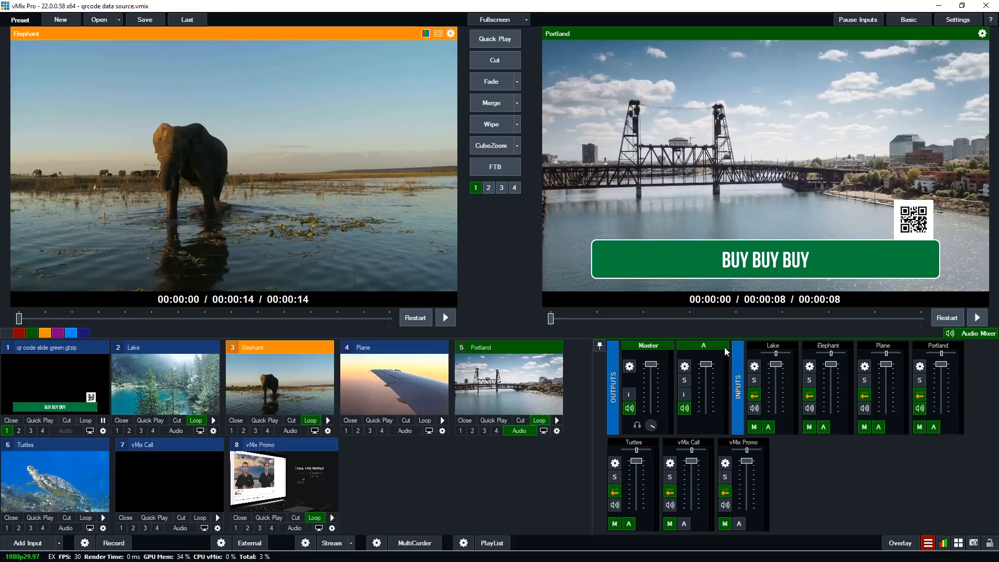
pyautogui.moveTo(568, 481)
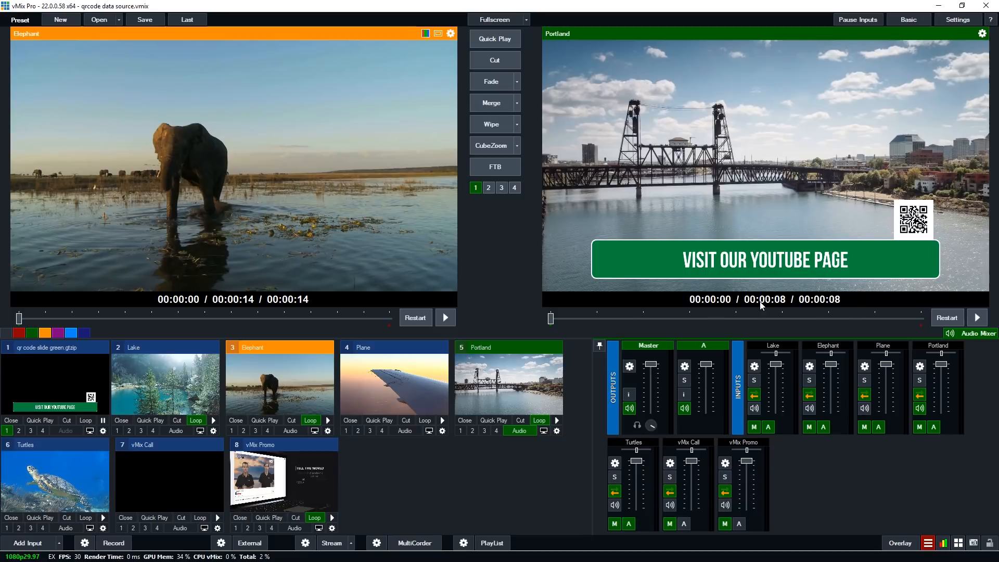
pyautogui.moveTo(408, 493)
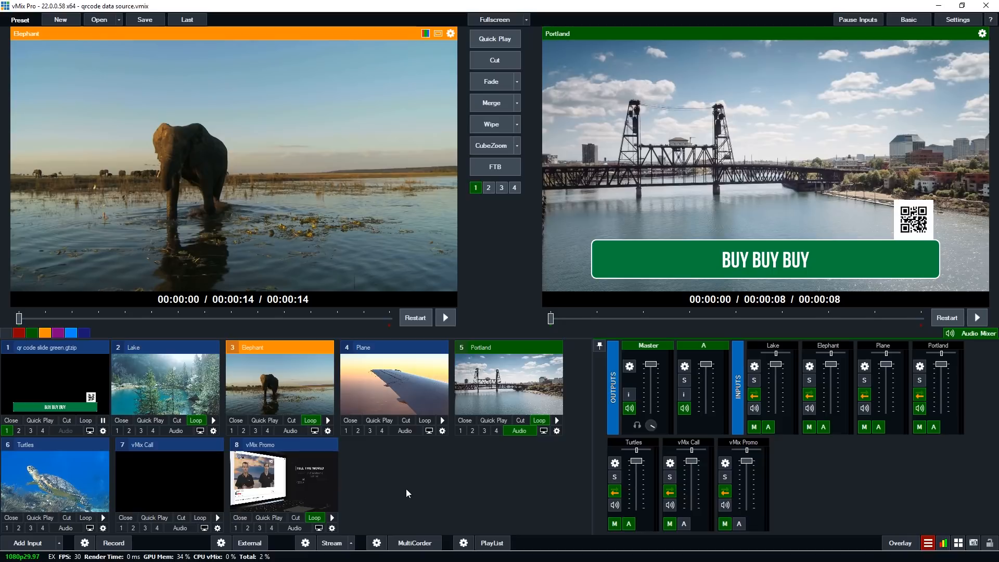
pyautogui.moveTo(544, 547)
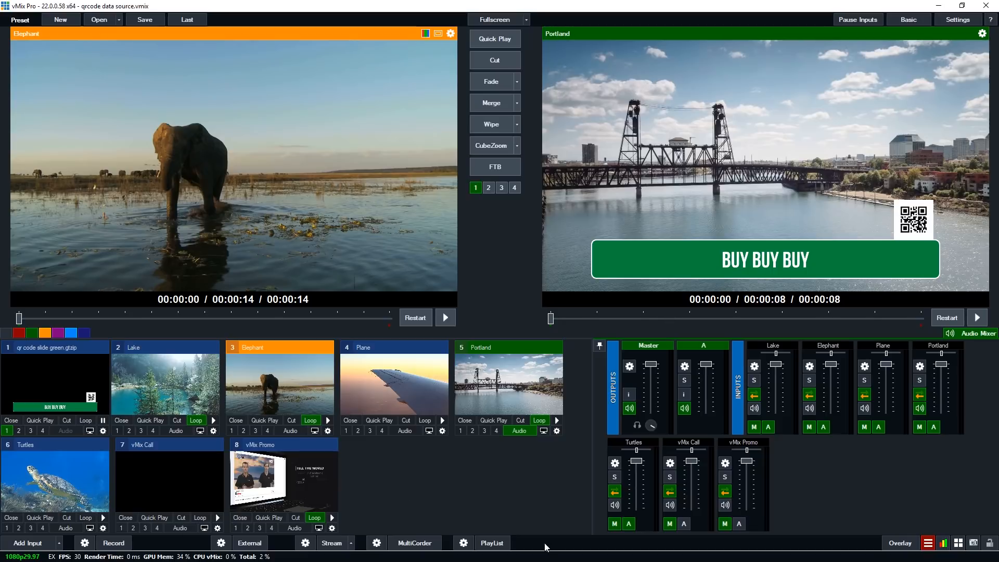
# Open the extra tools menu while the title rotates between its two headlines.
pyautogui.click(928, 543)
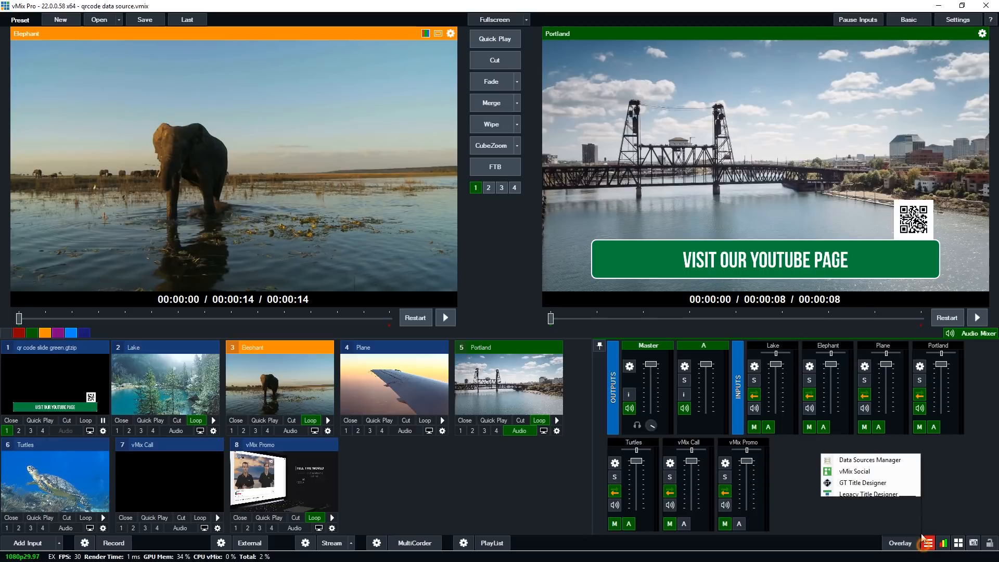
# Review the Excel/CSV Sheet1 rows, Auto Next every 5 seconds with Loop, then close.
pyautogui.click(868, 459)
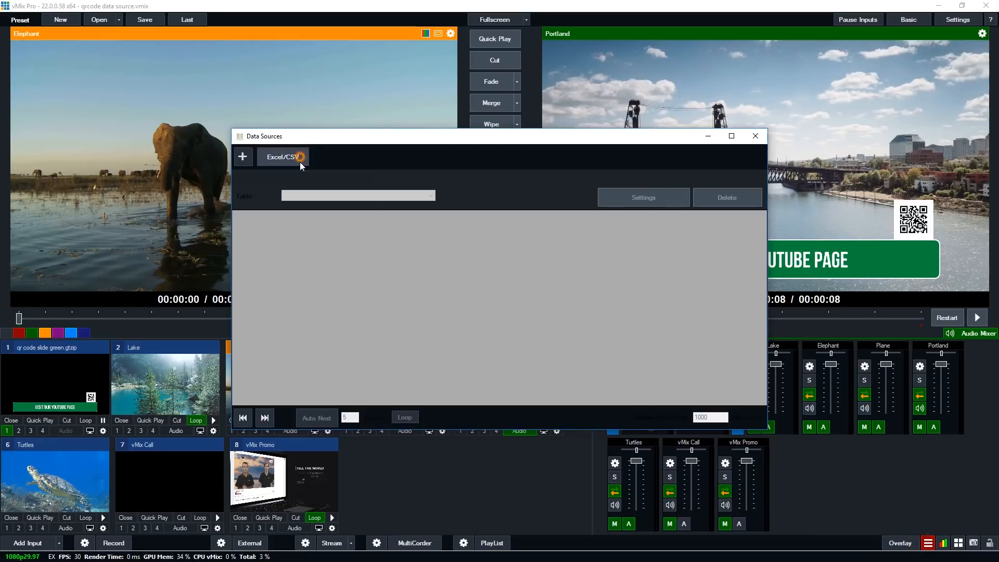
pyautogui.click(282, 157)
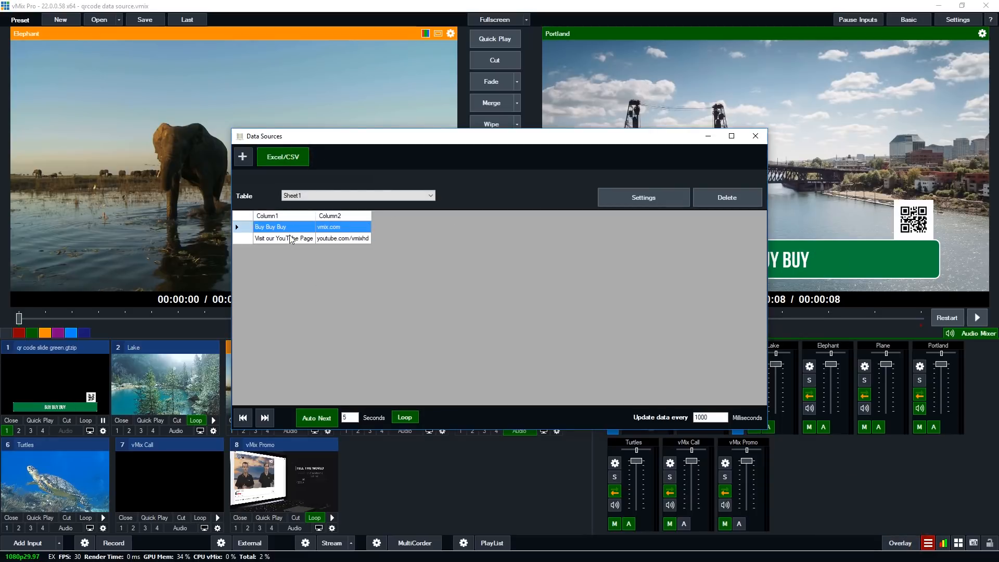
pyautogui.moveTo(313, 245)
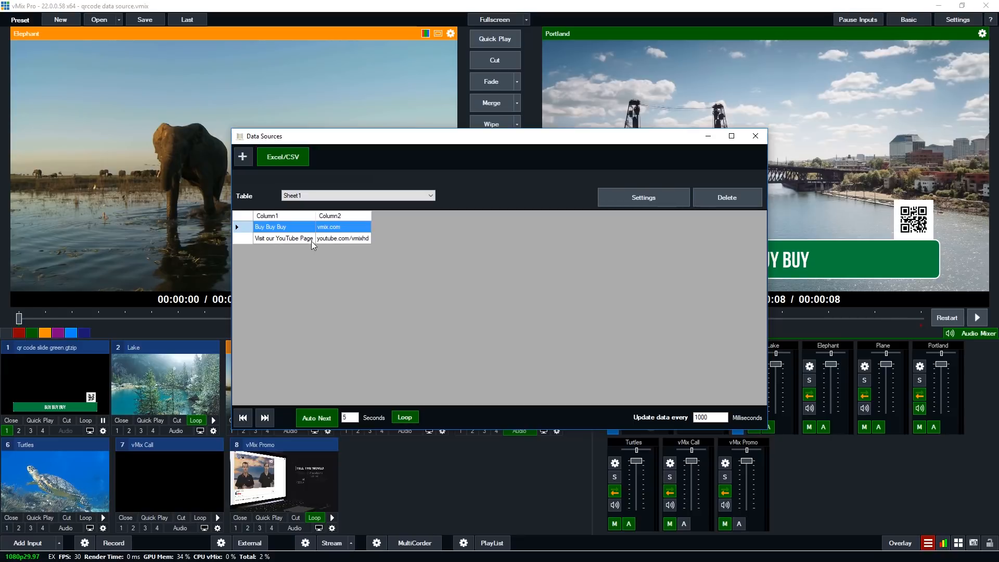
pyautogui.moveTo(302, 242)
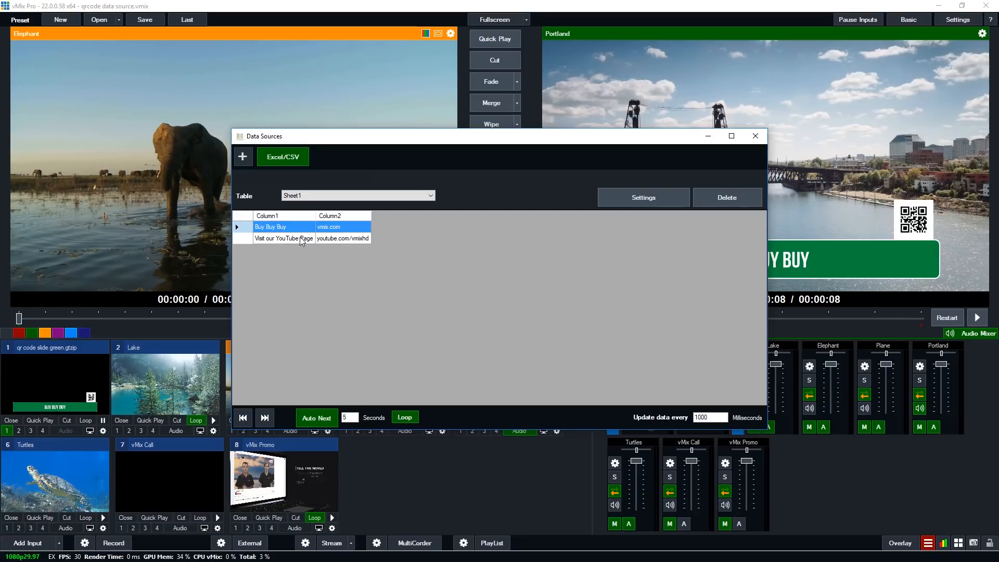
pyautogui.click(284, 238)
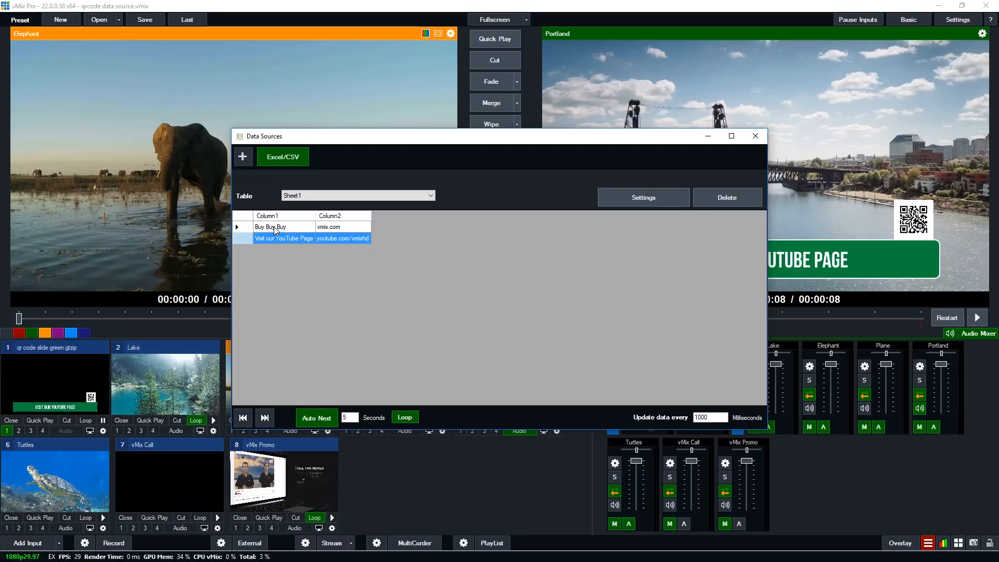
pyautogui.click(270, 227)
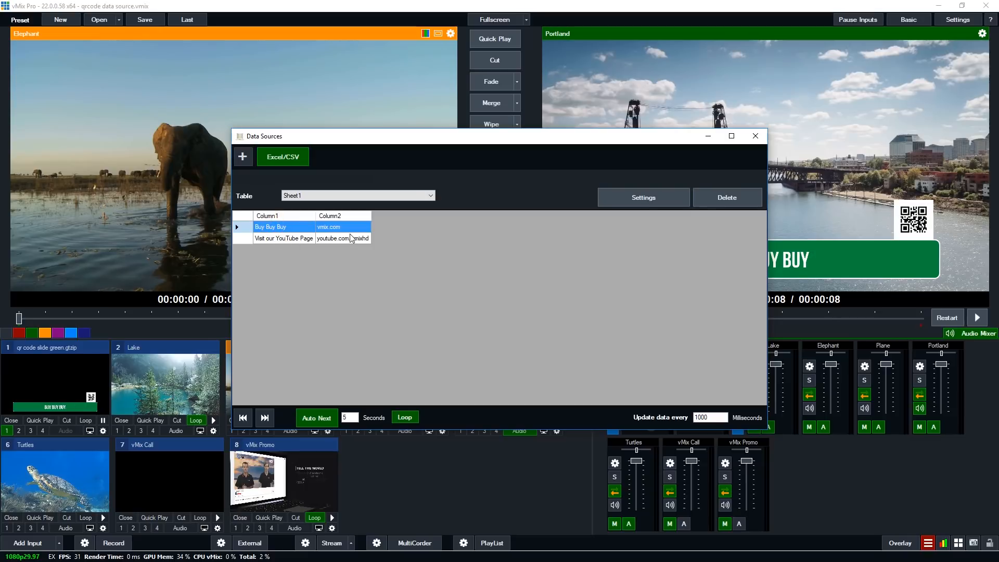
pyautogui.click(317, 418)
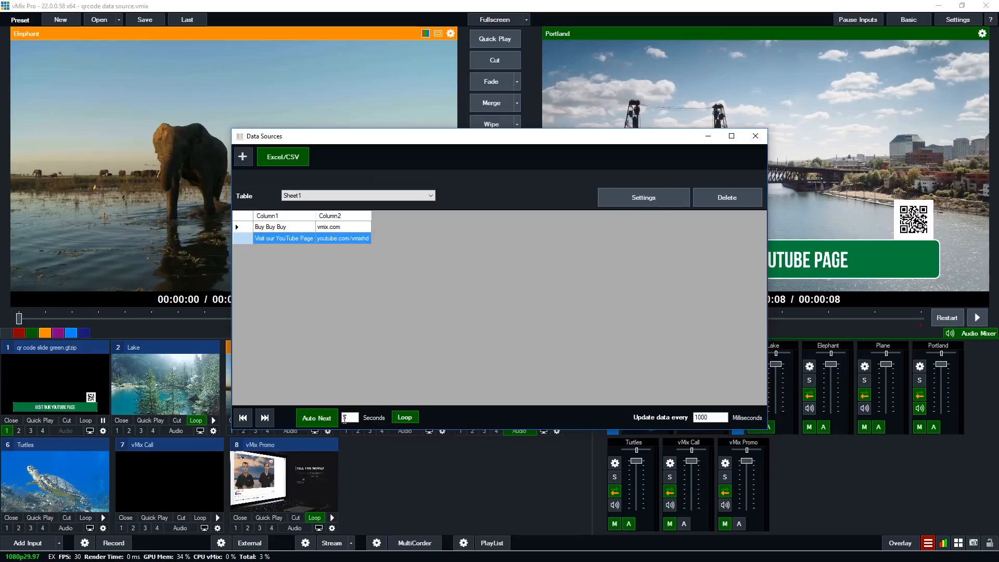
pyautogui.click(403, 417)
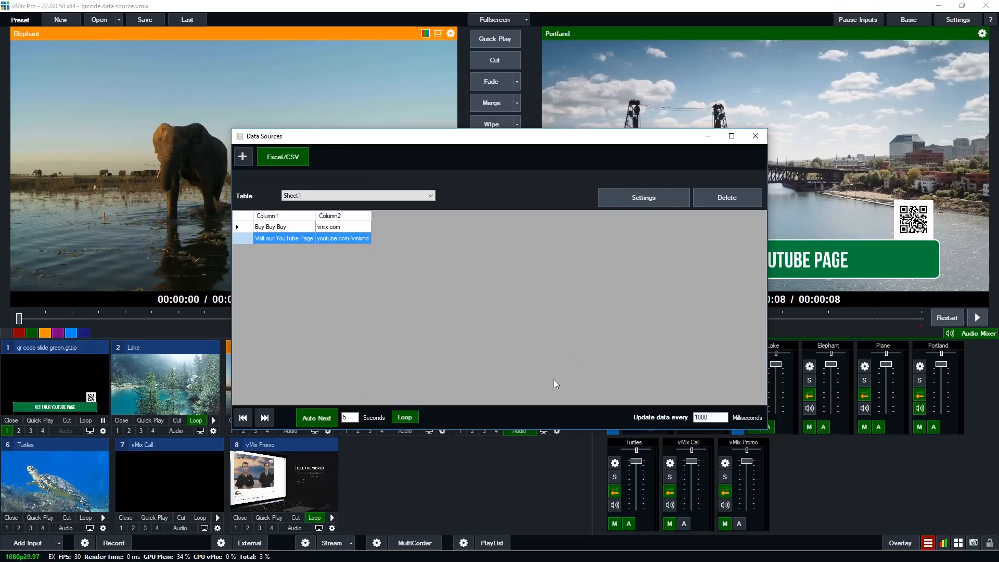
pyautogui.click(755, 136)
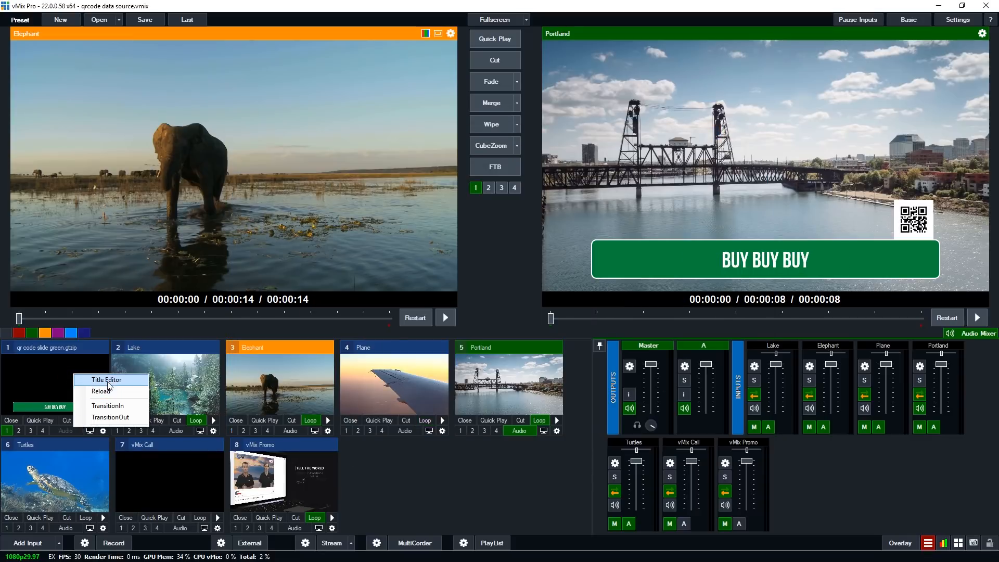
# Confirm in the Title Editor that QRCode1.Text is bound to Excel Sheet1, then minimise it.
pyautogui.click(107, 380)
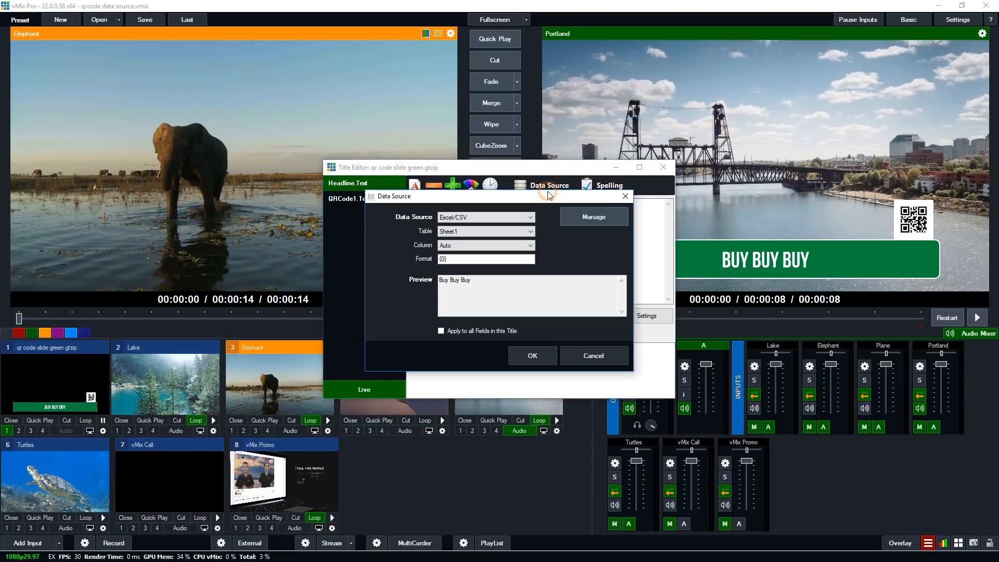
pyautogui.moveTo(468, 227)
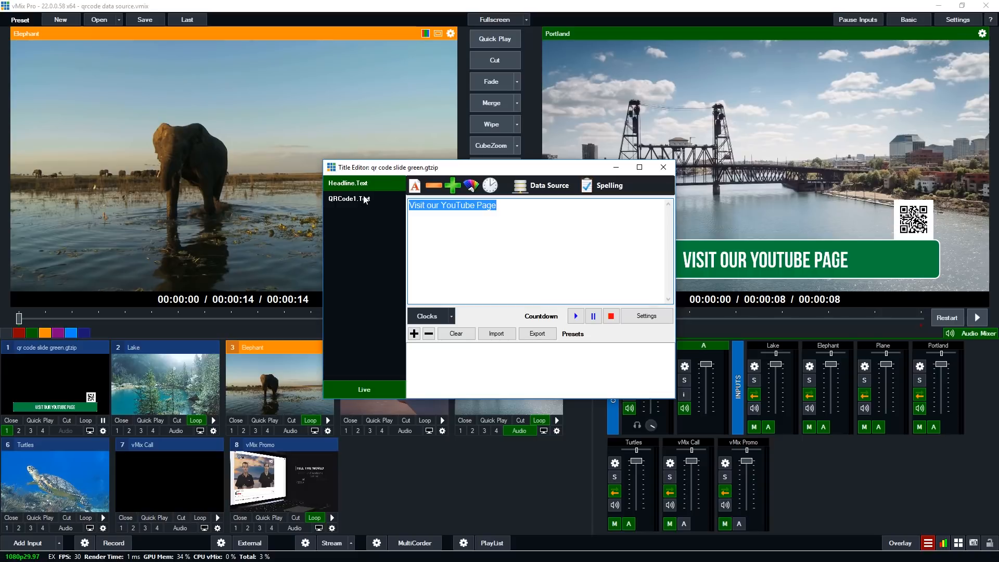
pyautogui.click(349, 199)
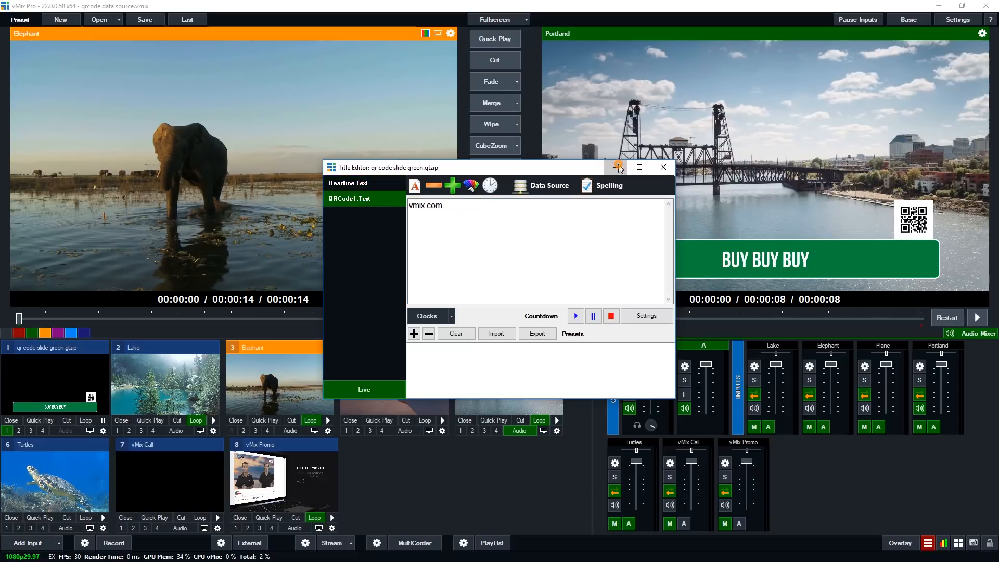
pyautogui.click(662, 167)
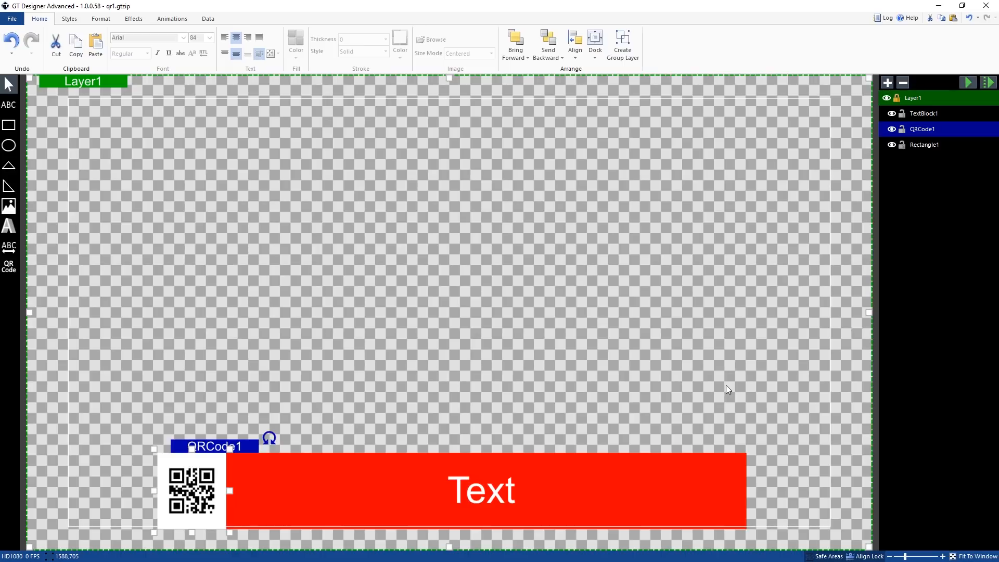
pyautogui.moveTo(154, 446)
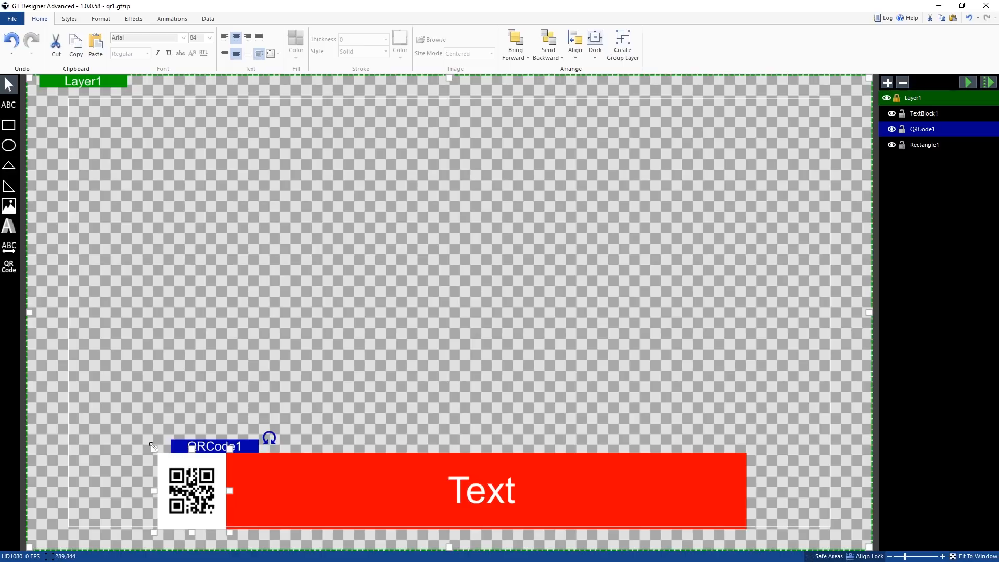
pyautogui.moveTo(228, 482)
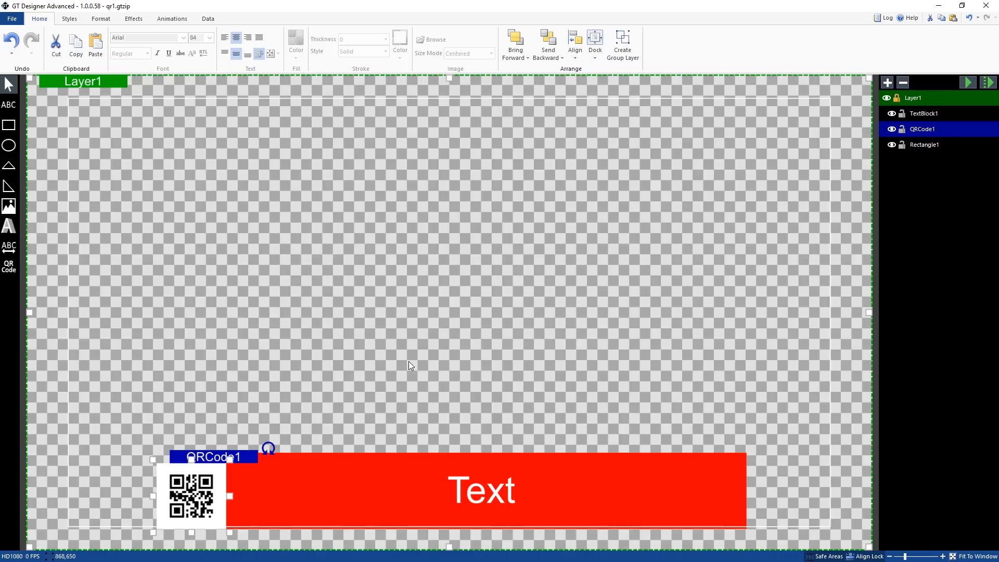
pyautogui.moveTo(413, 363)
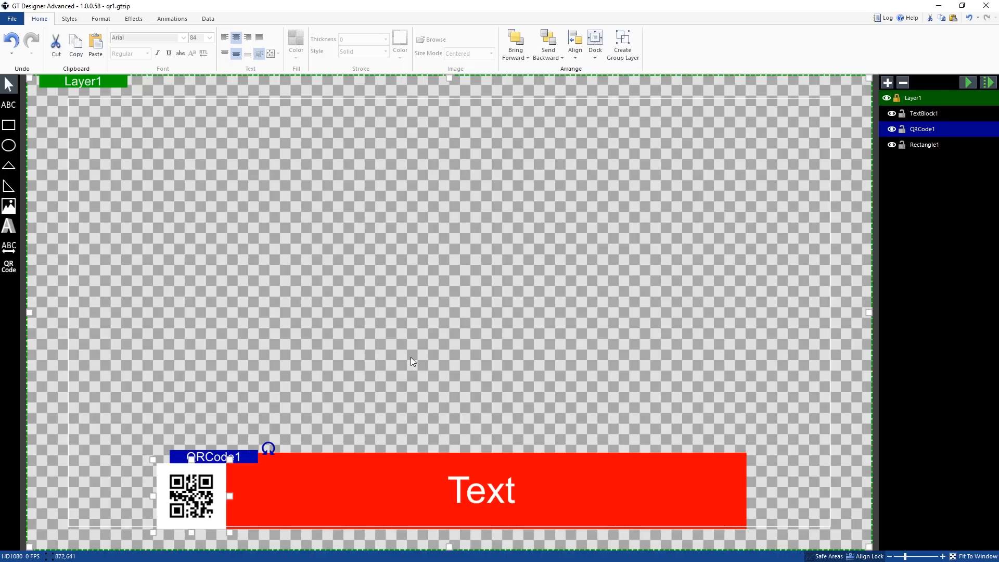